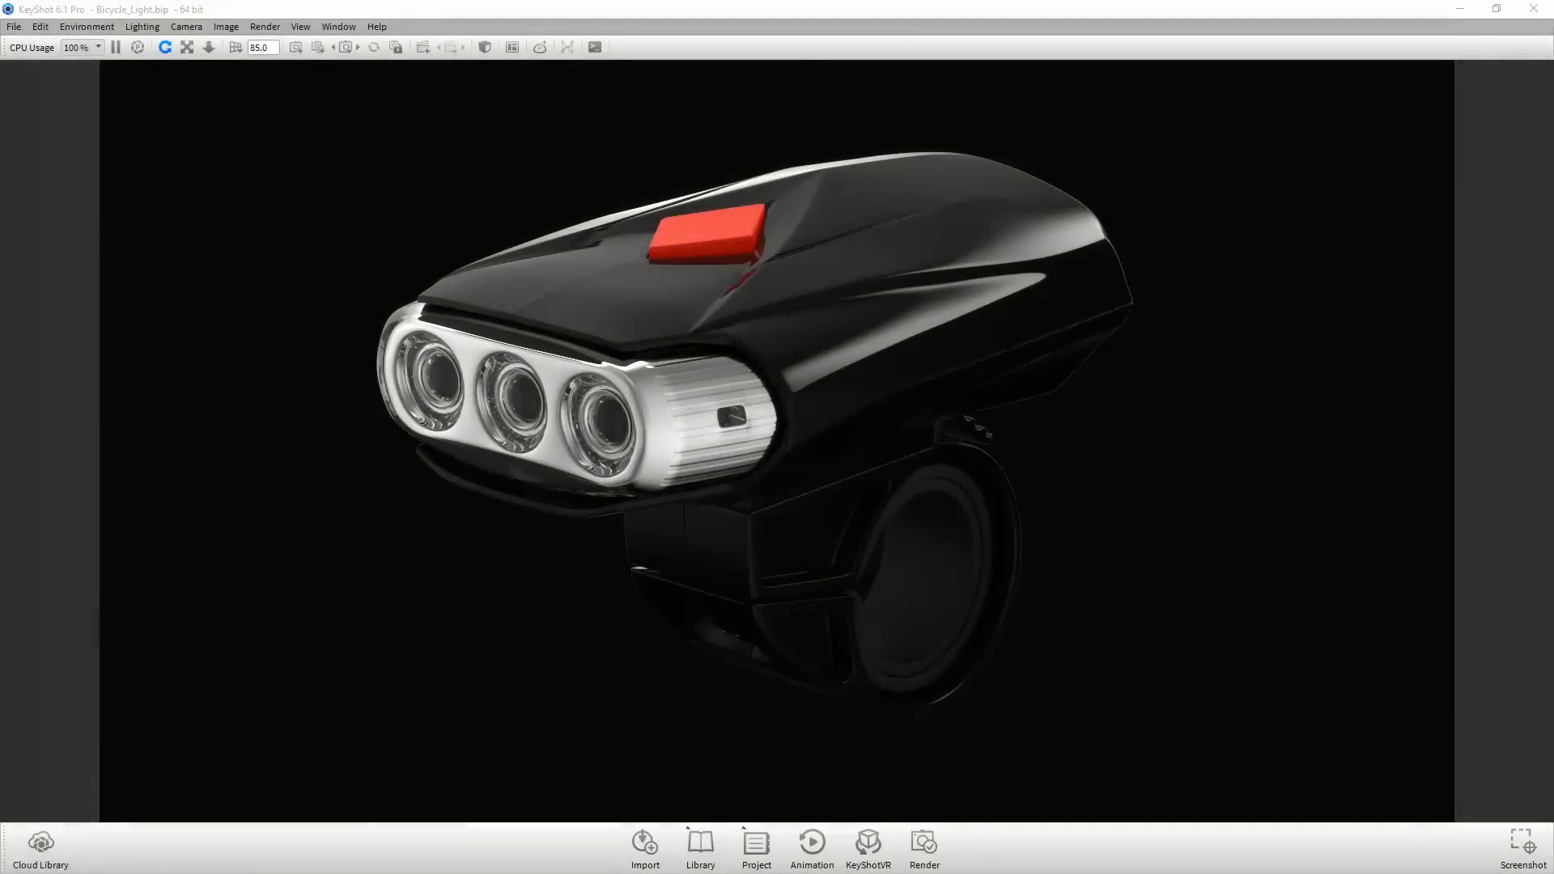
- Show the animation timeline and the Project scene panel beside the bicycle light
left_click(811, 844)
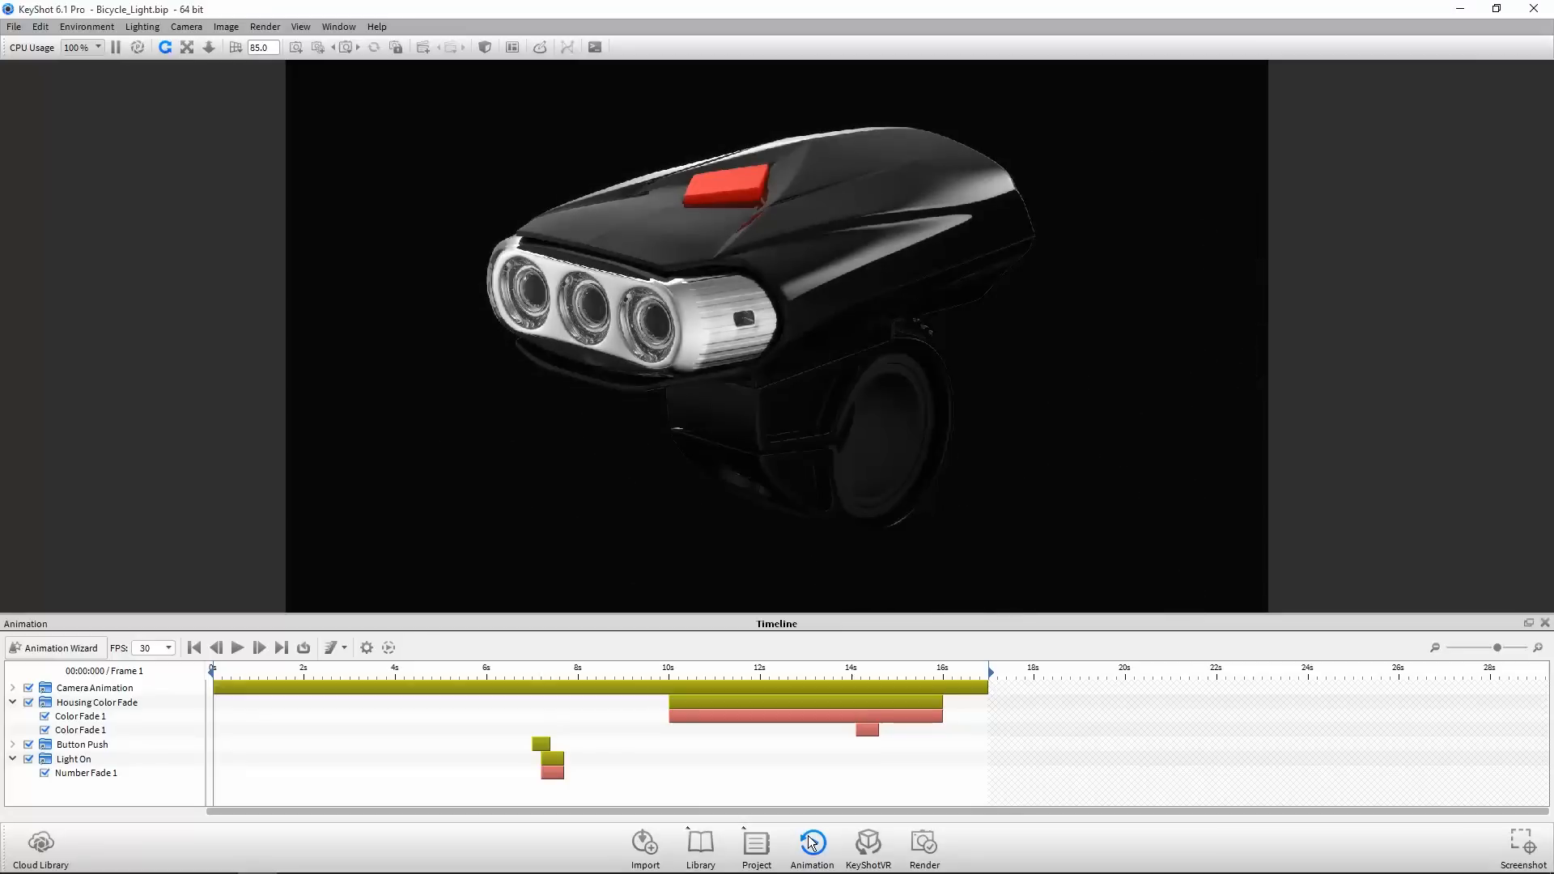
left_click(755, 843)
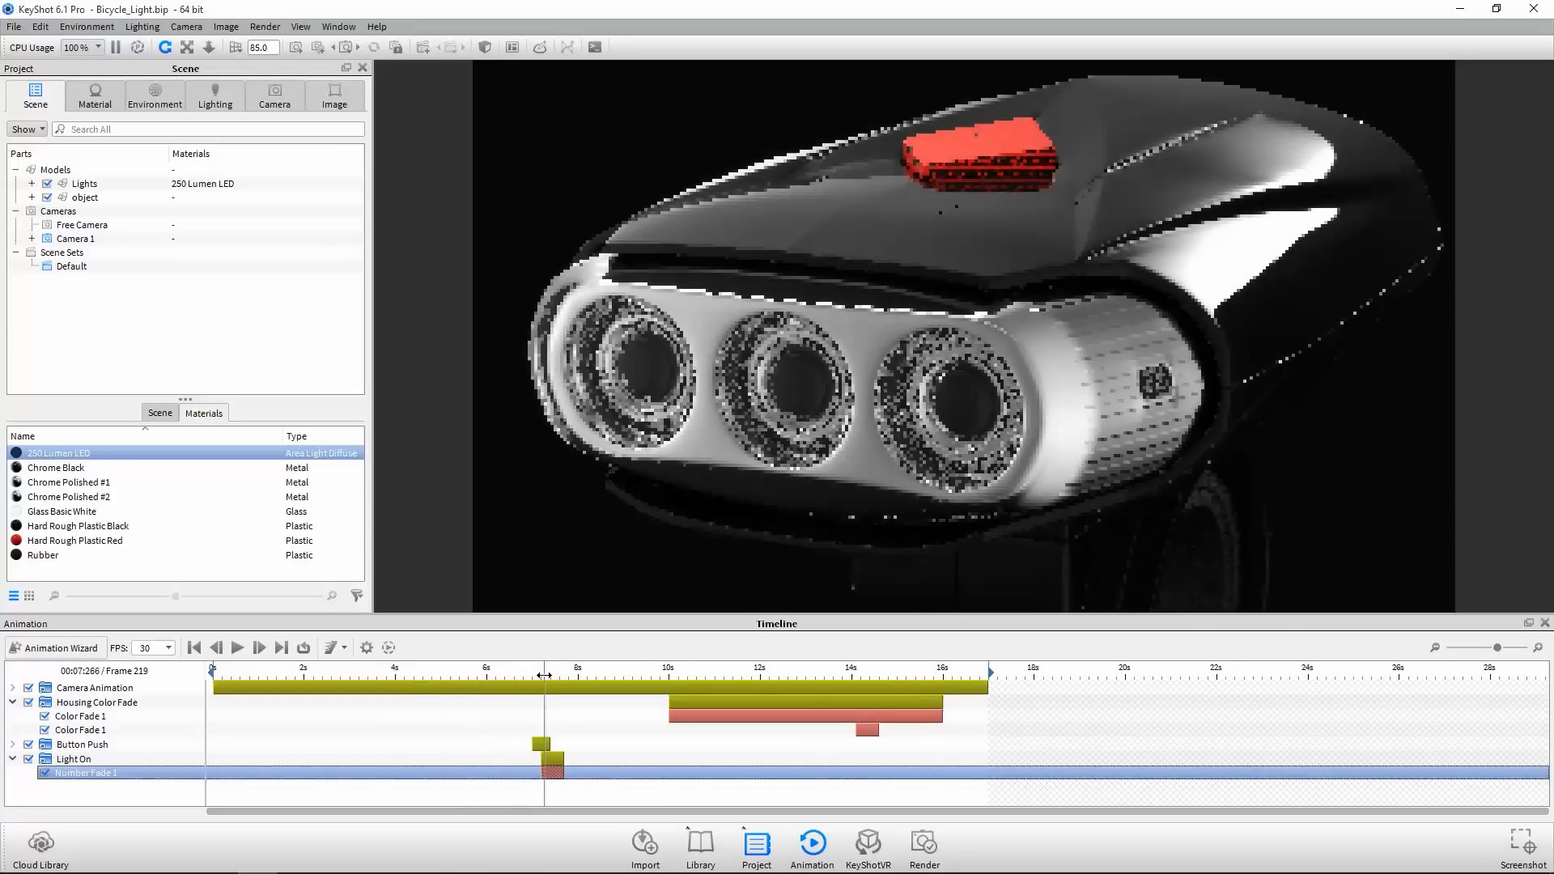
- Scrub to about 10 s, view the 250 Lumen LED material, and select Housing Color Fade
left_click_drag(543, 677, 520, 677)
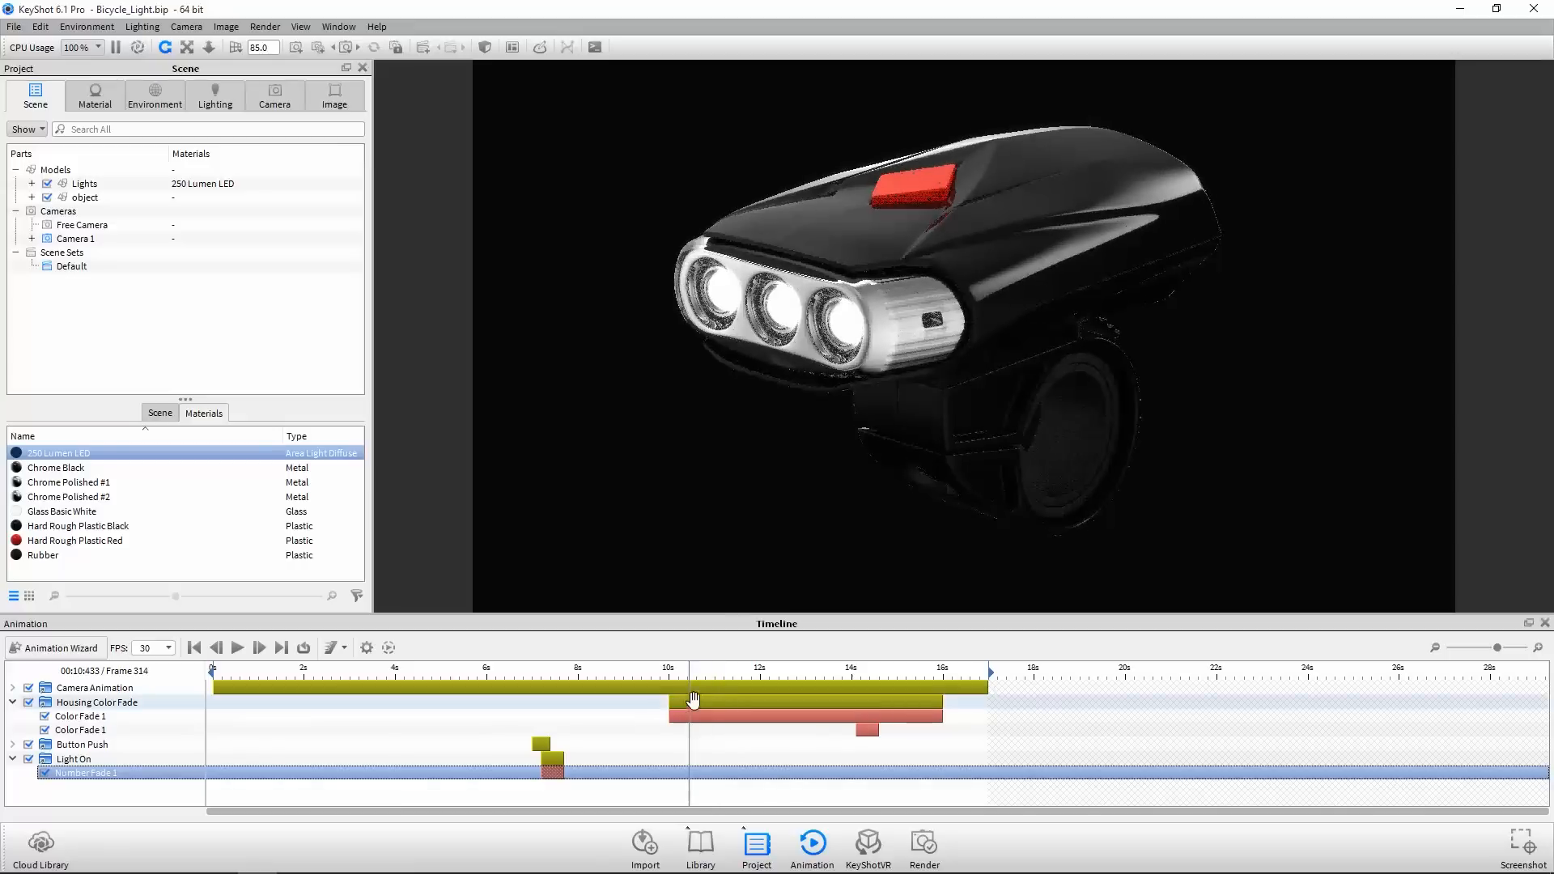
left_click(94, 97)
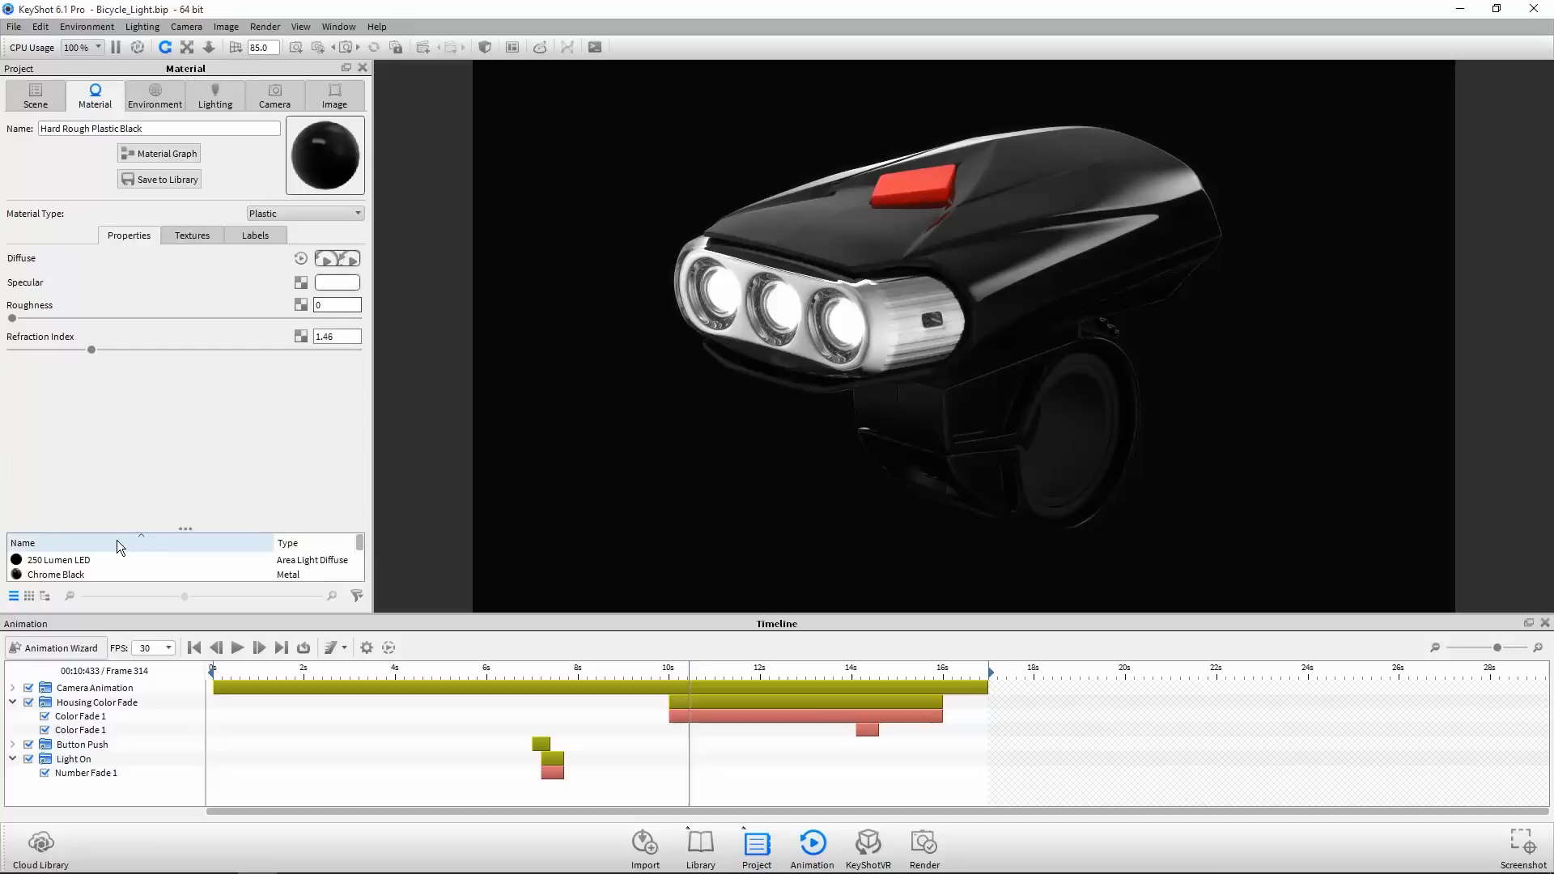
left_click(56, 560)
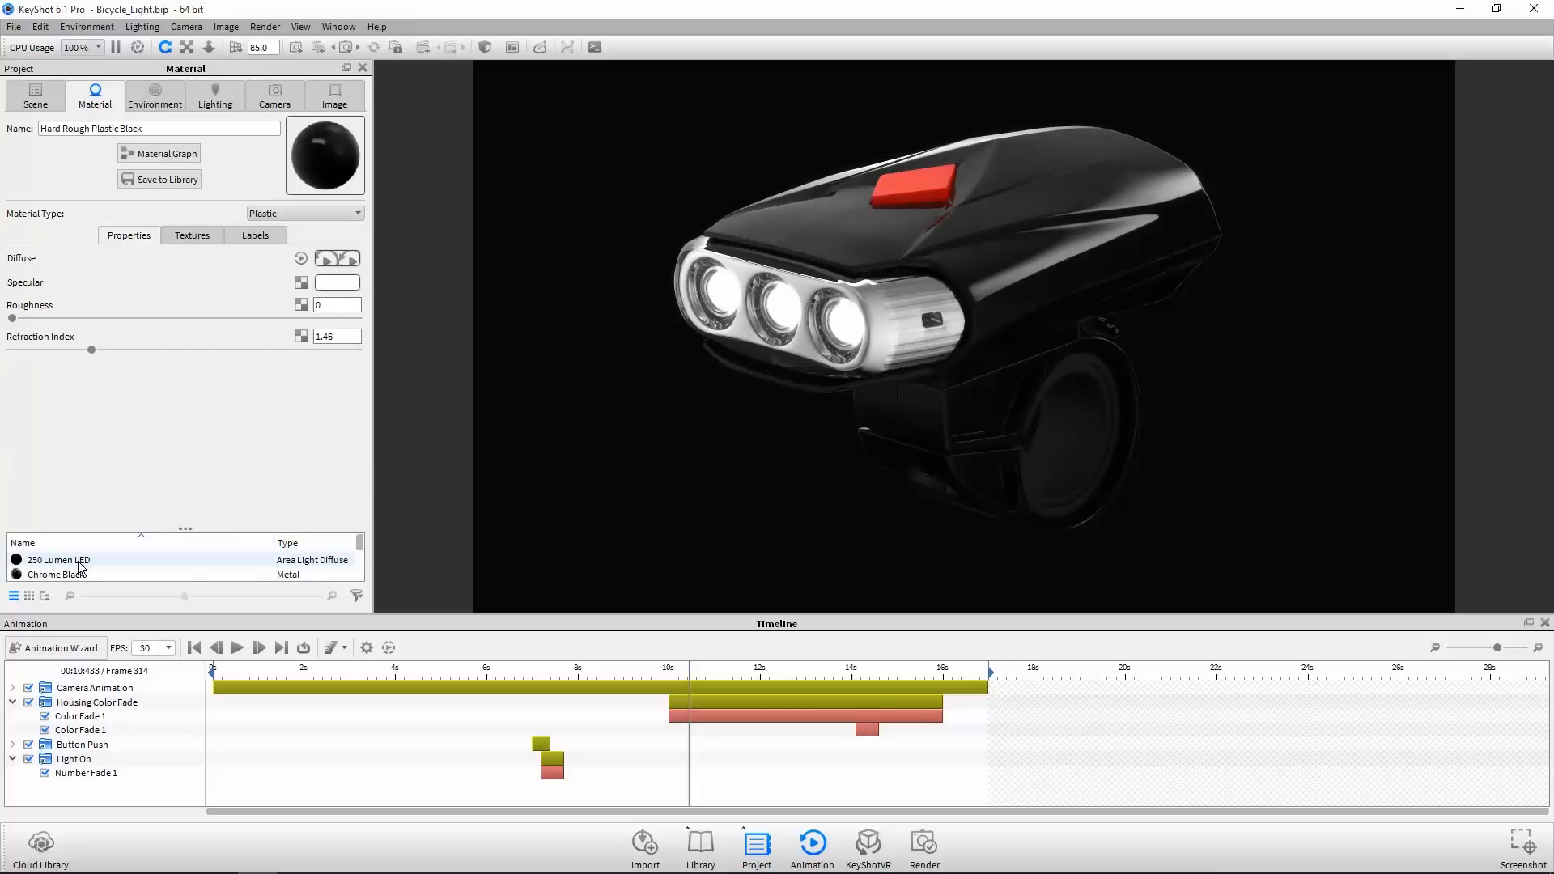
left_click(58, 560)
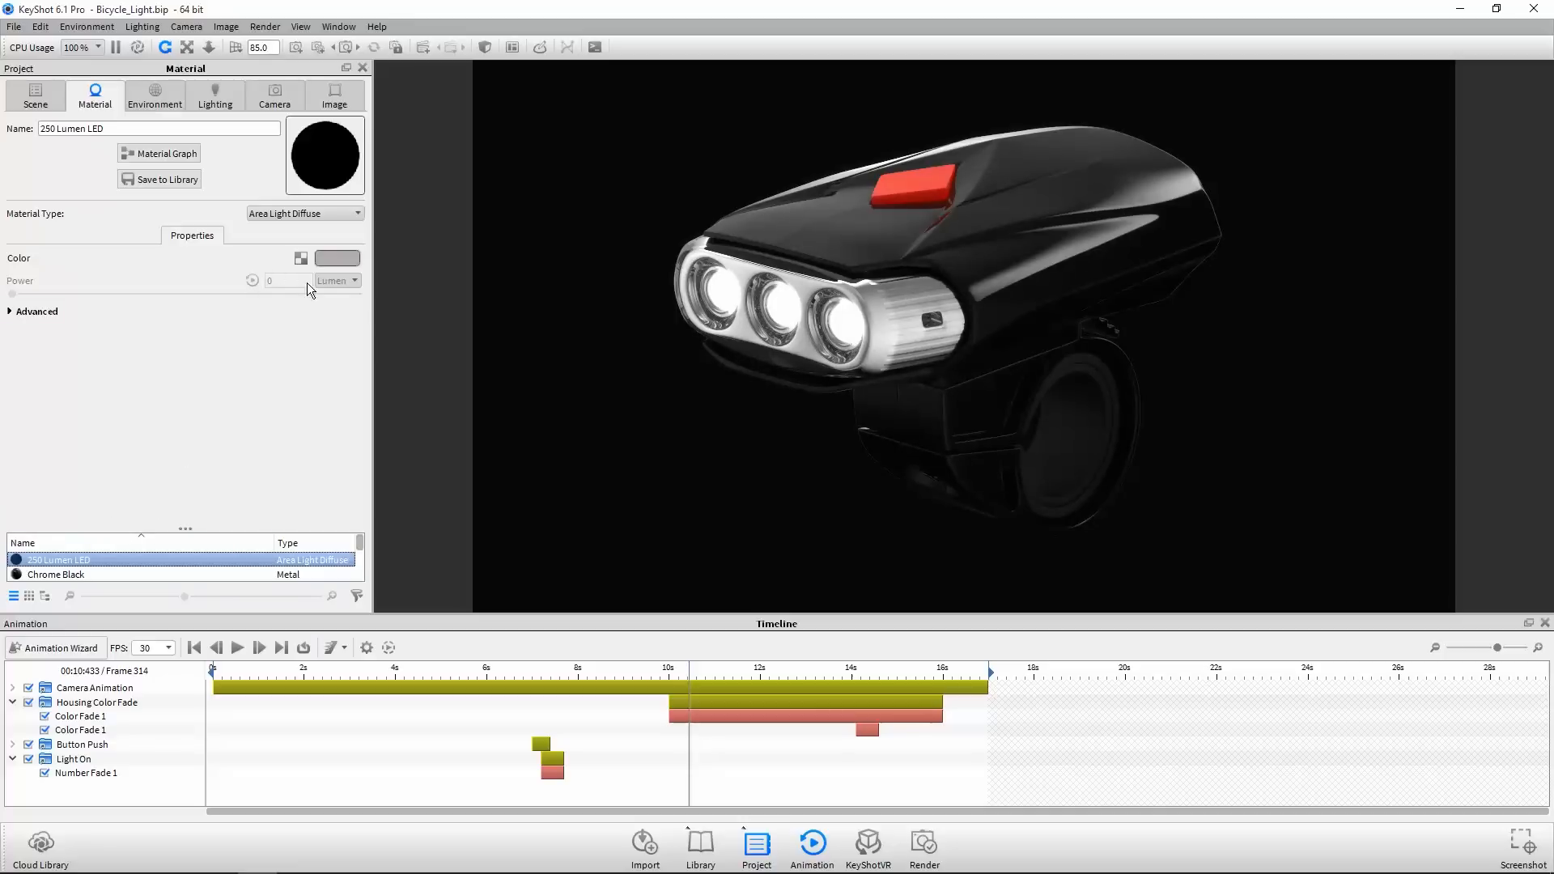
mouse_move(291, 301)
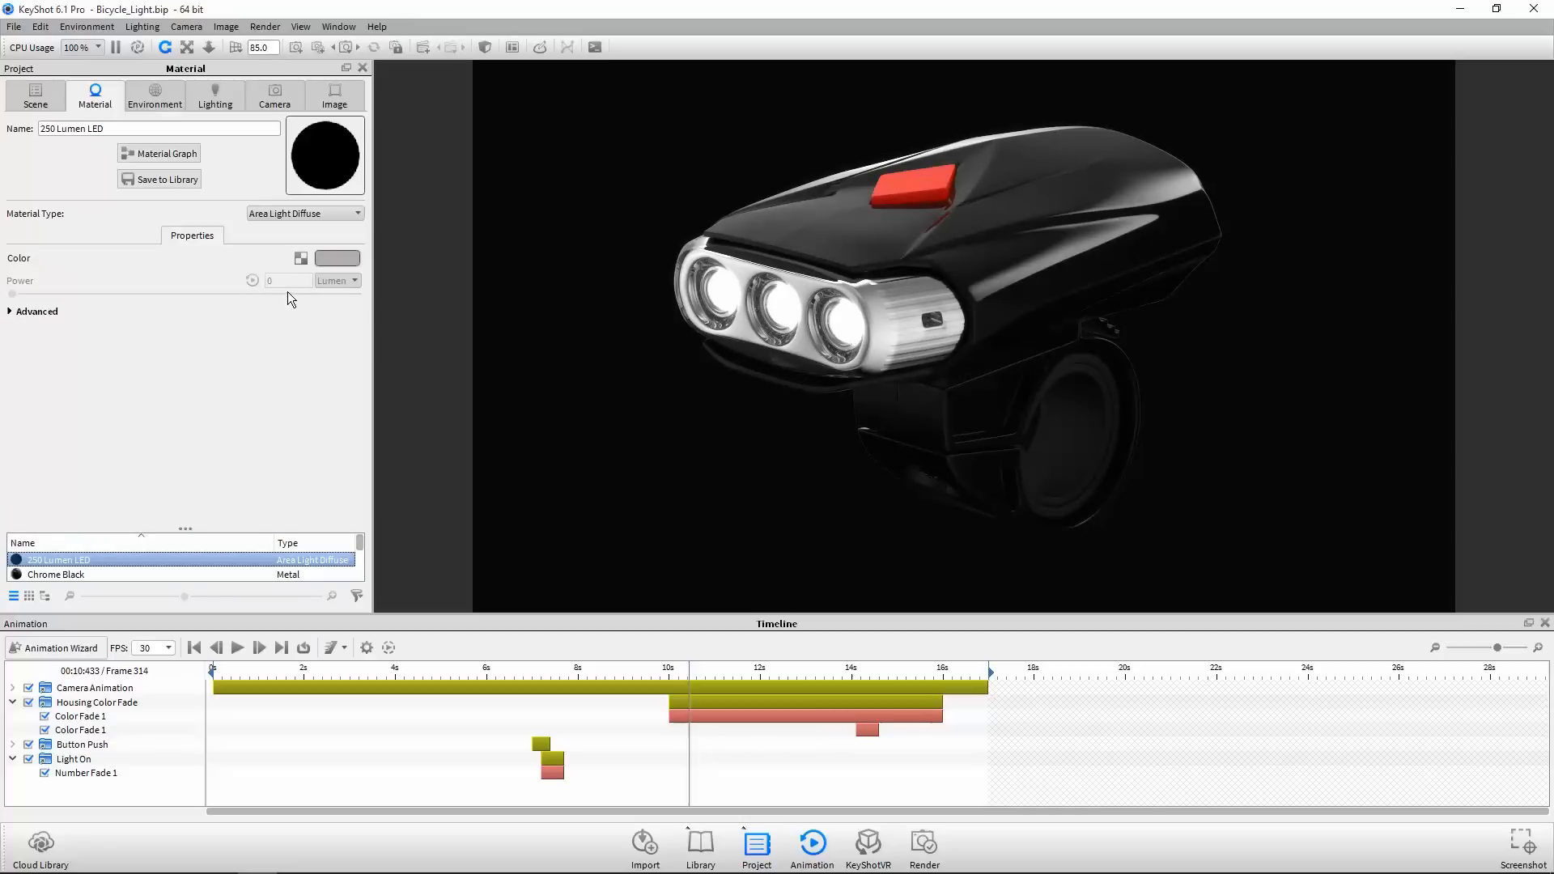
left_click(97, 702)
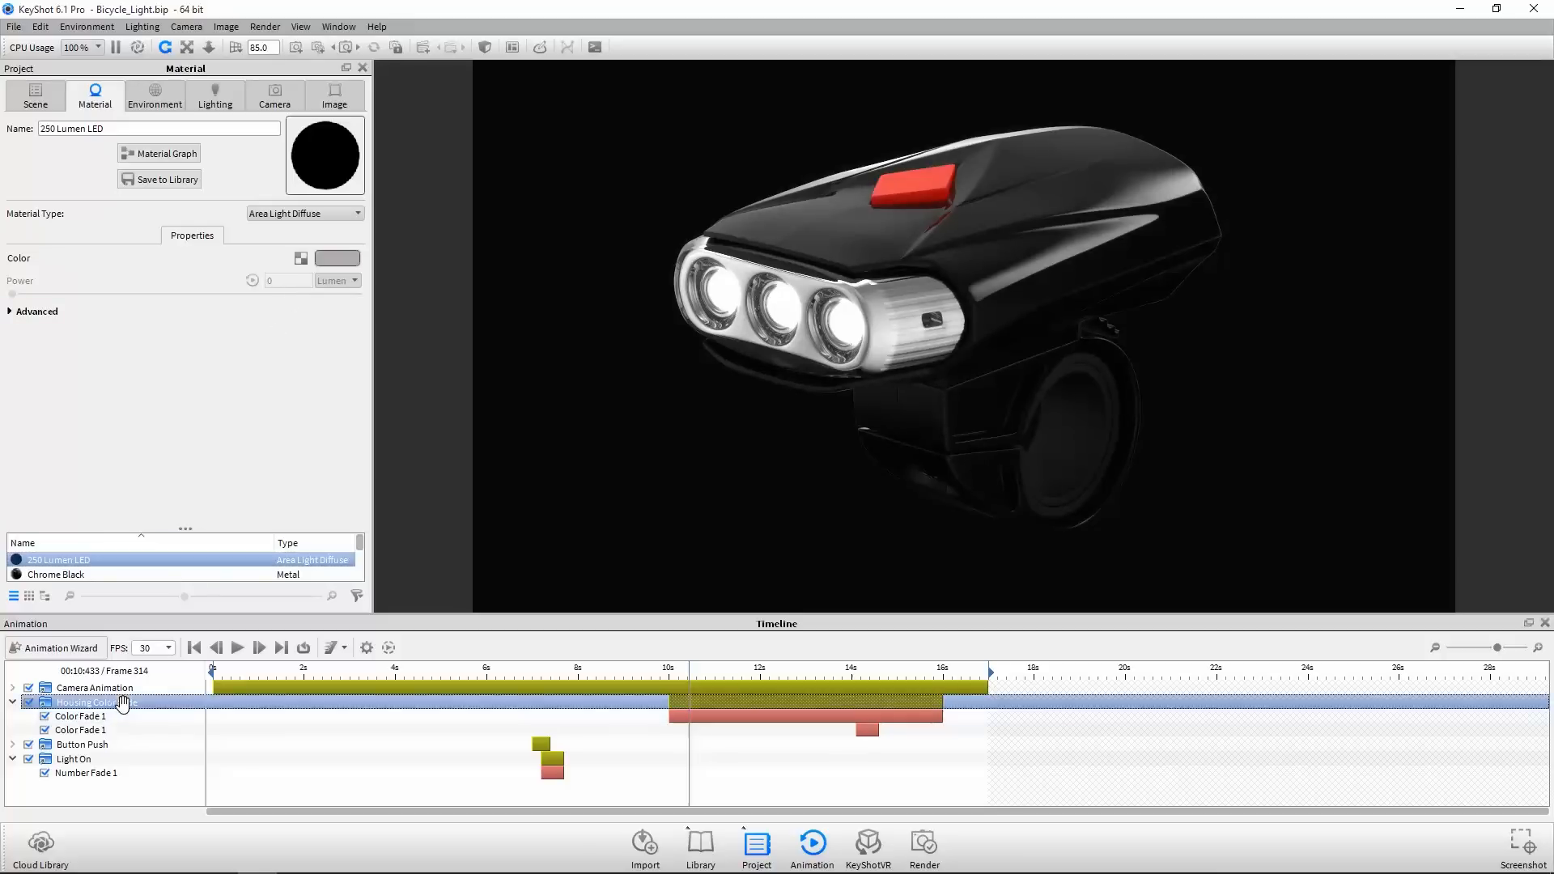
- Delete the Housing Color Fade and Light On animations, then open the LED Material Graph
left_click(13, 702)
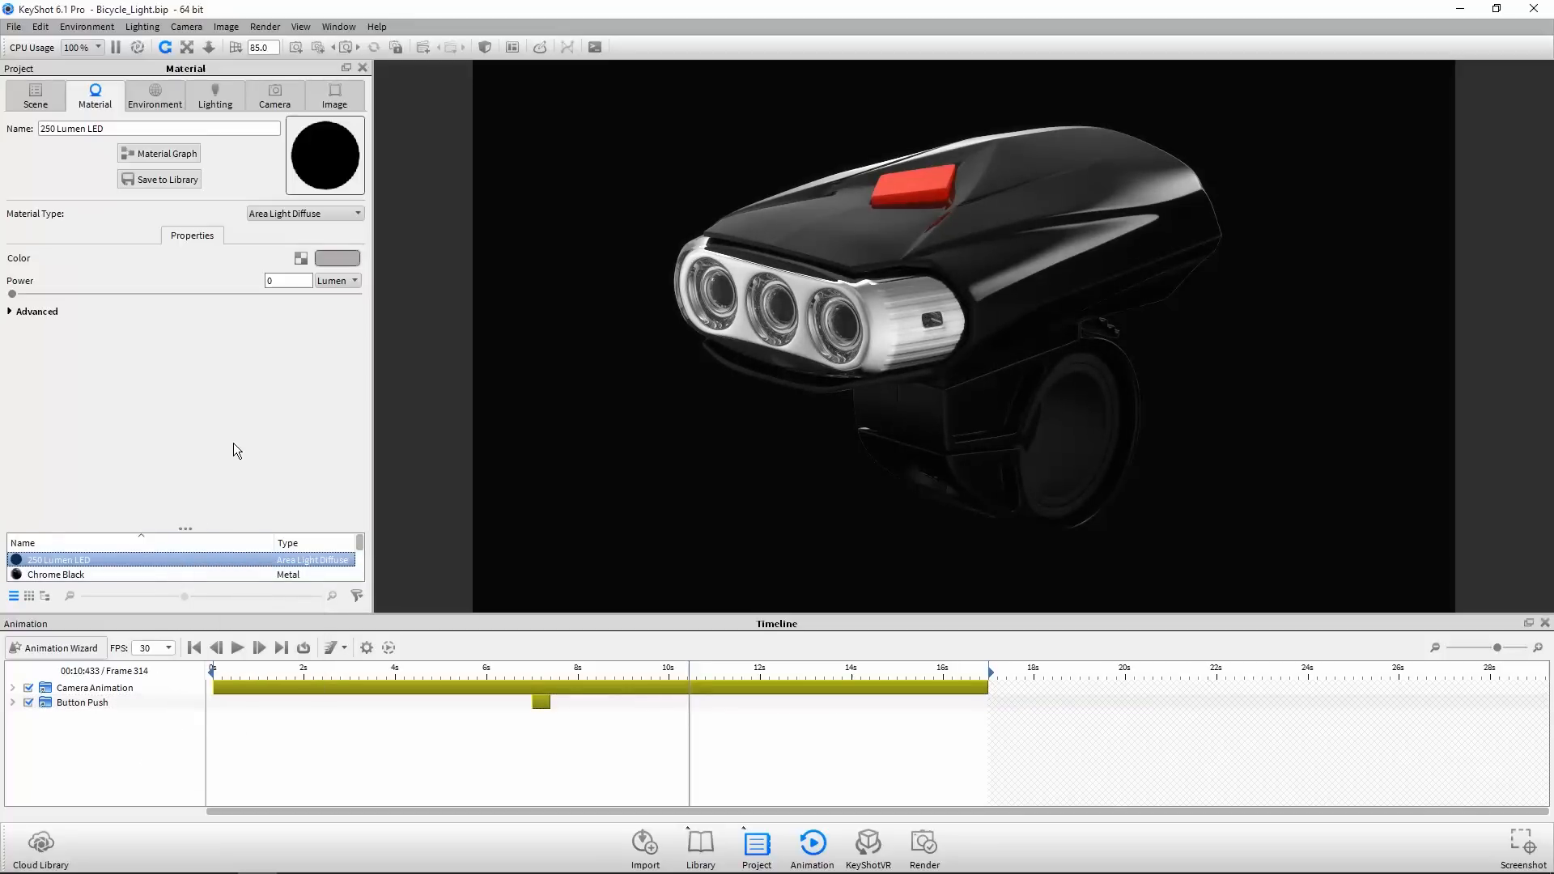
left_click(164, 153)
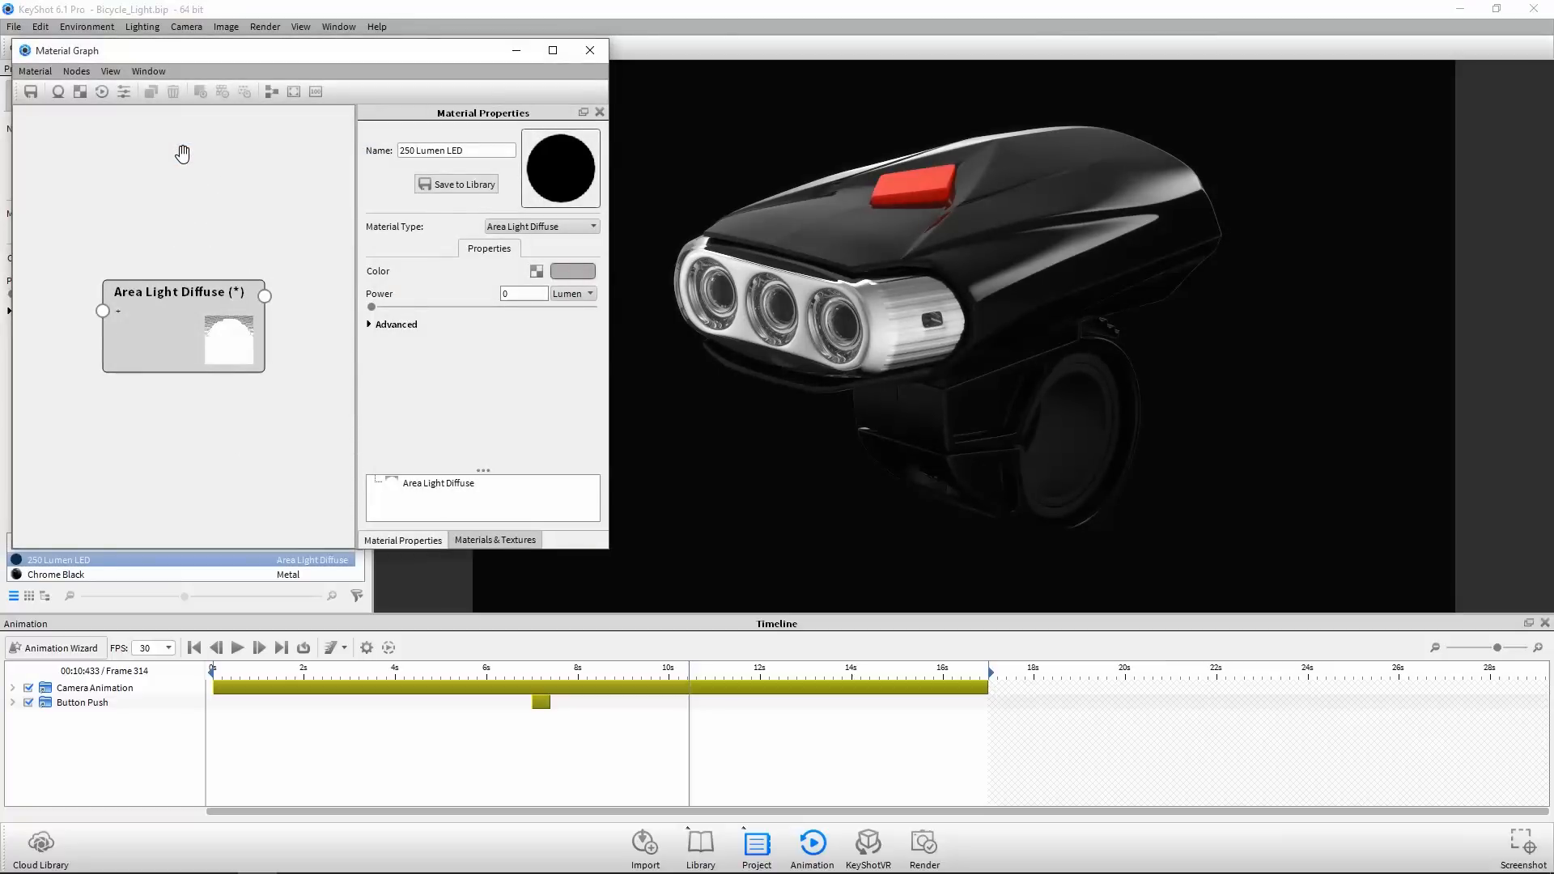
- Add an Animation > Number Fade node and connect it to the LED material's Power
left_click(524, 293)
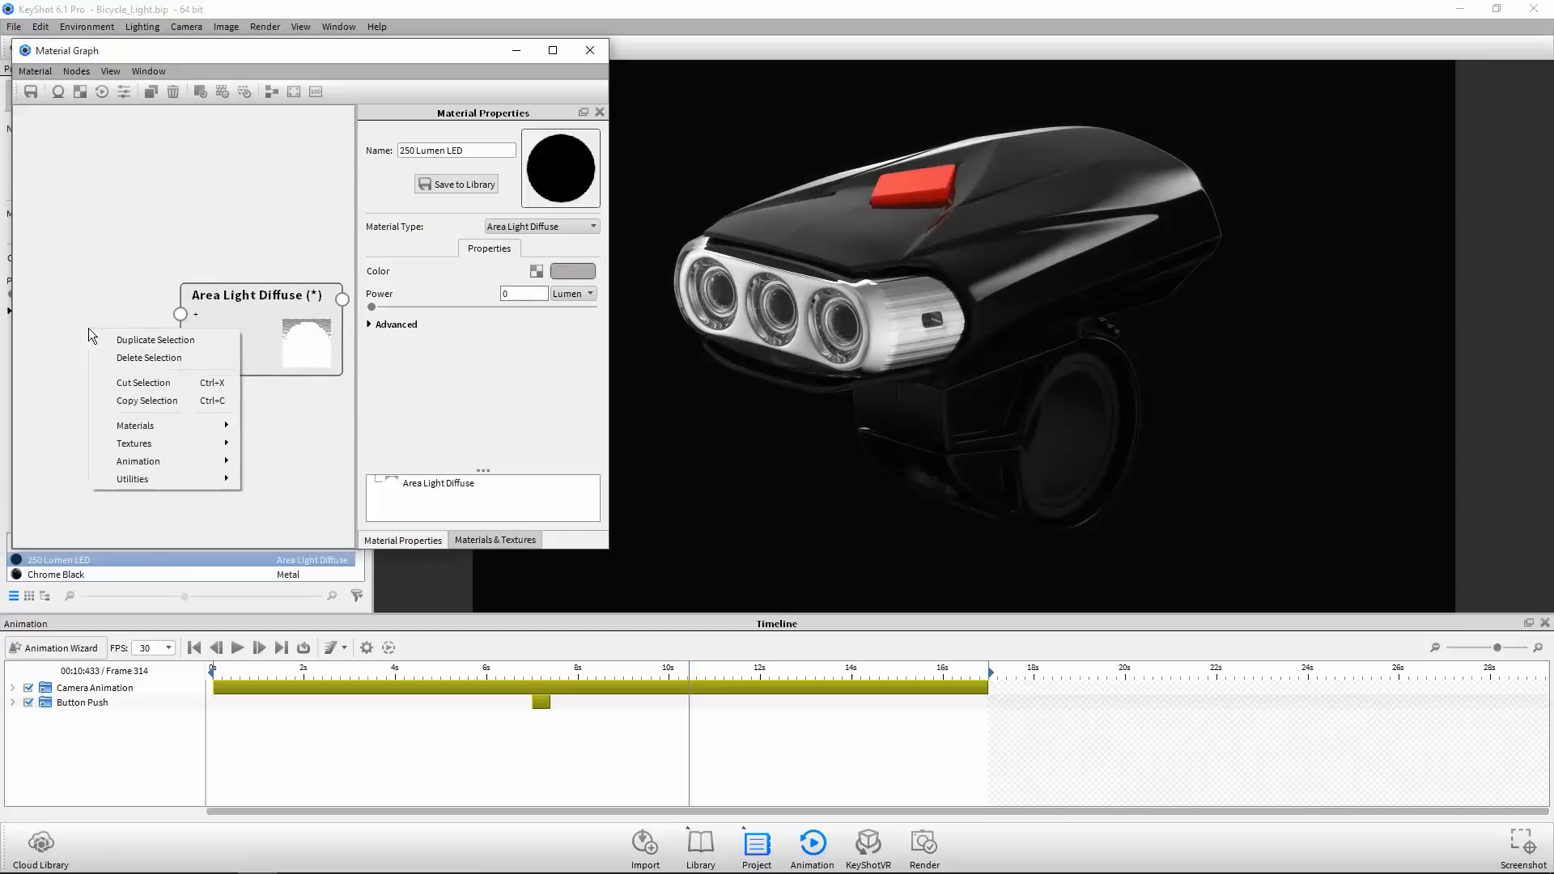
mouse_move(138, 461)
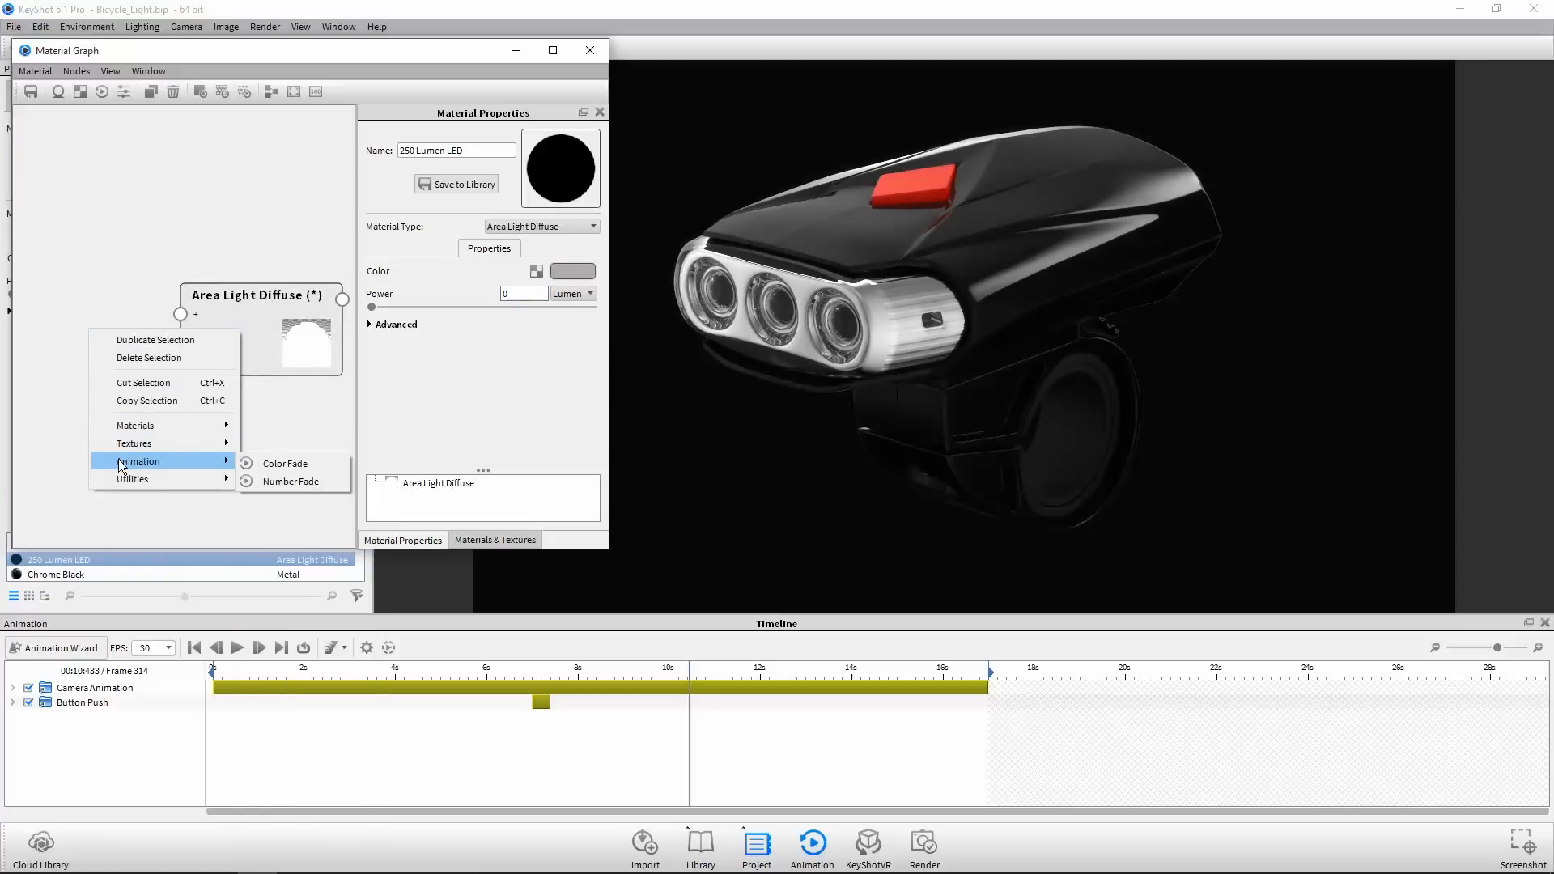
mouse_move(291, 480)
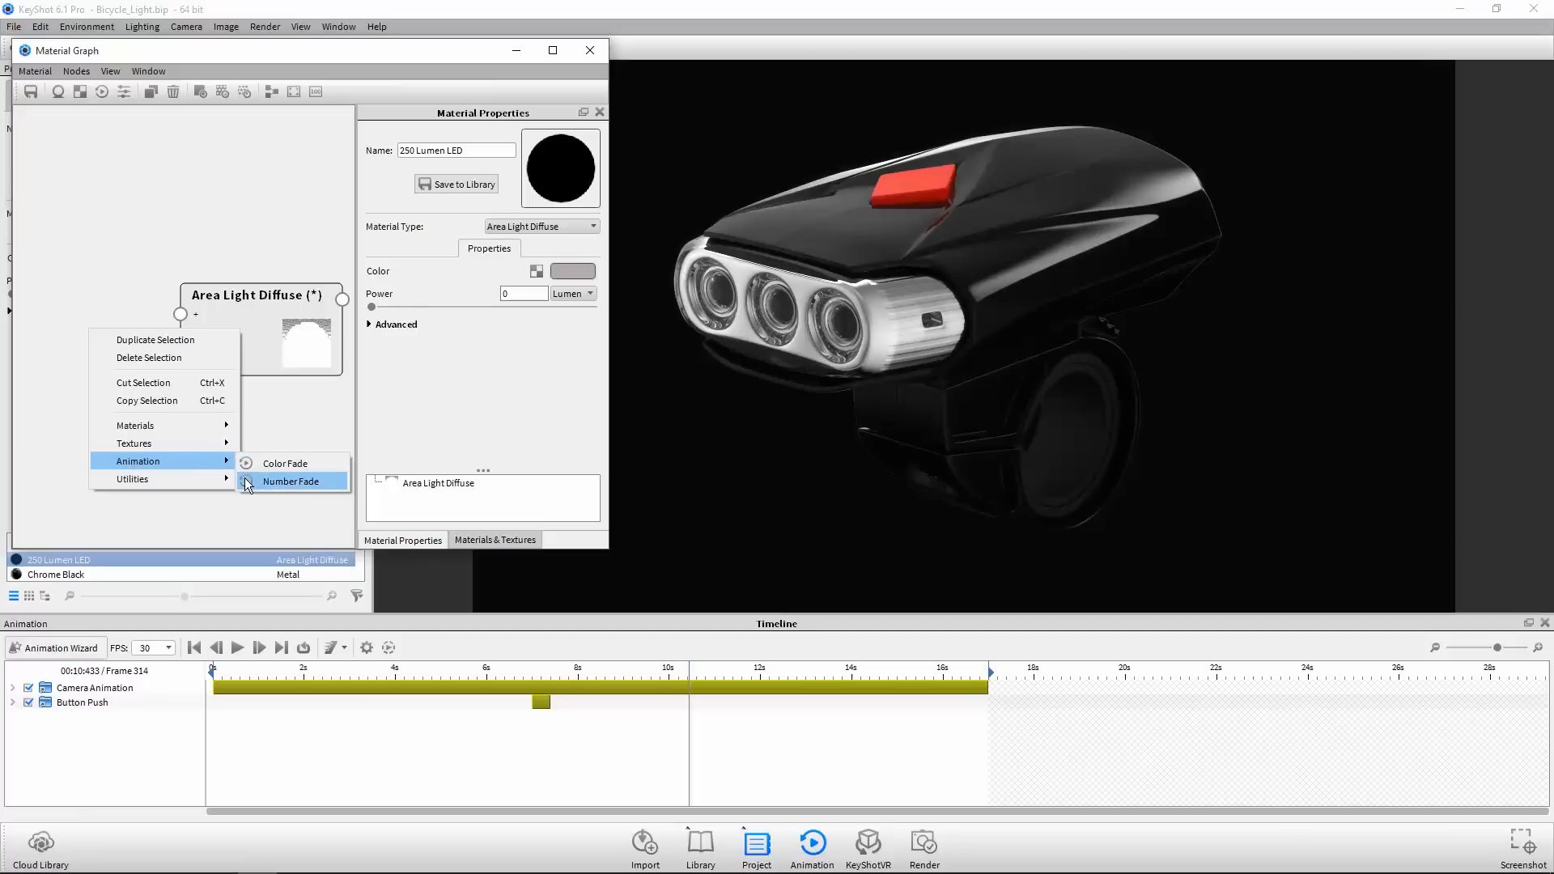
left_click(290, 481)
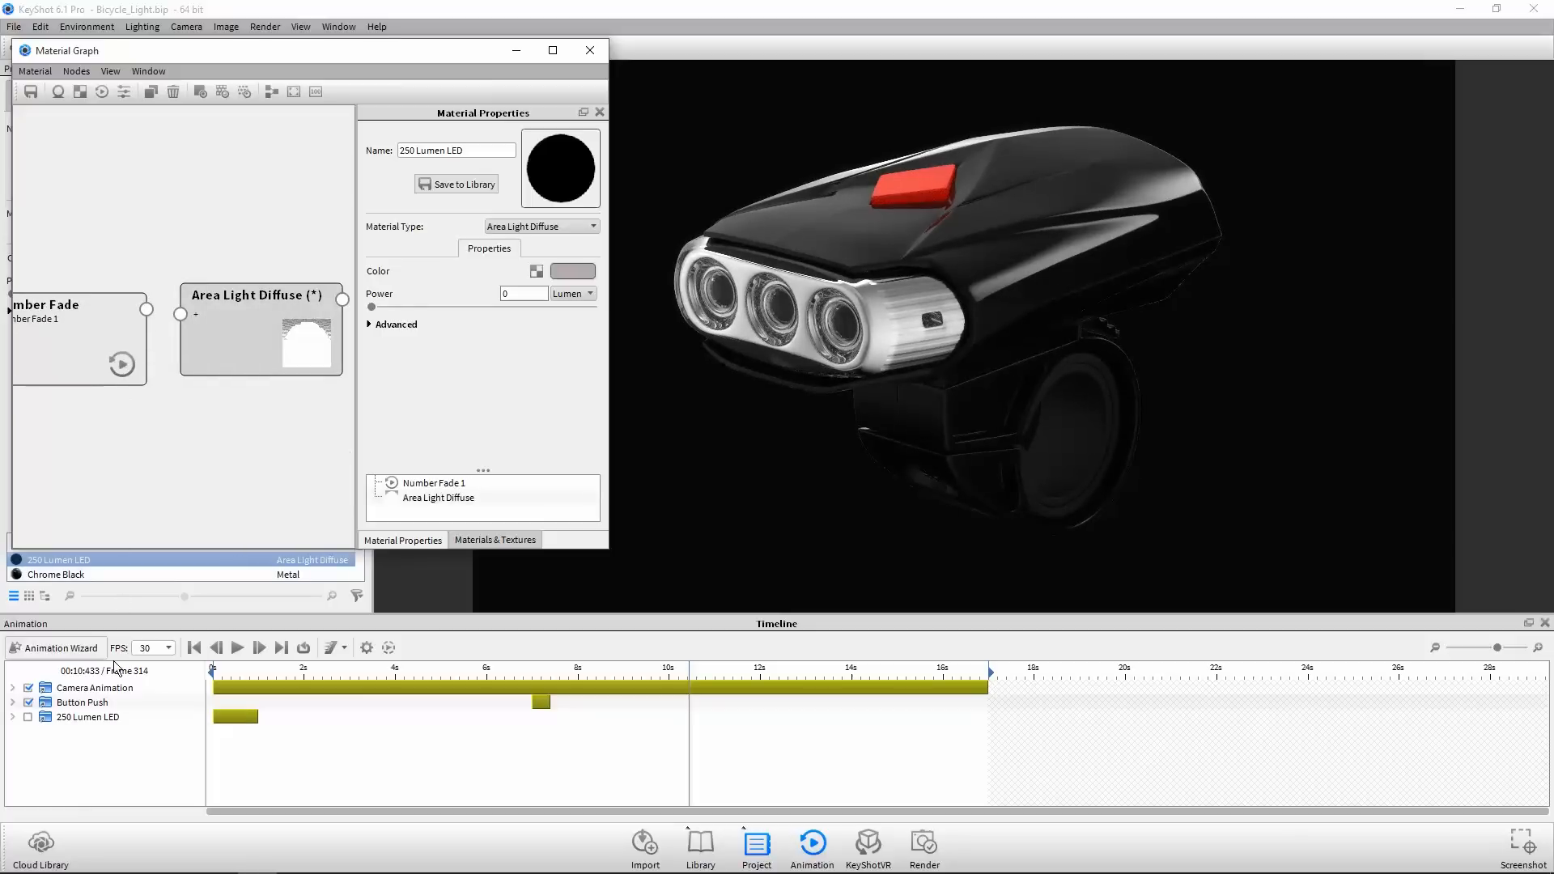
left_click(13, 718)
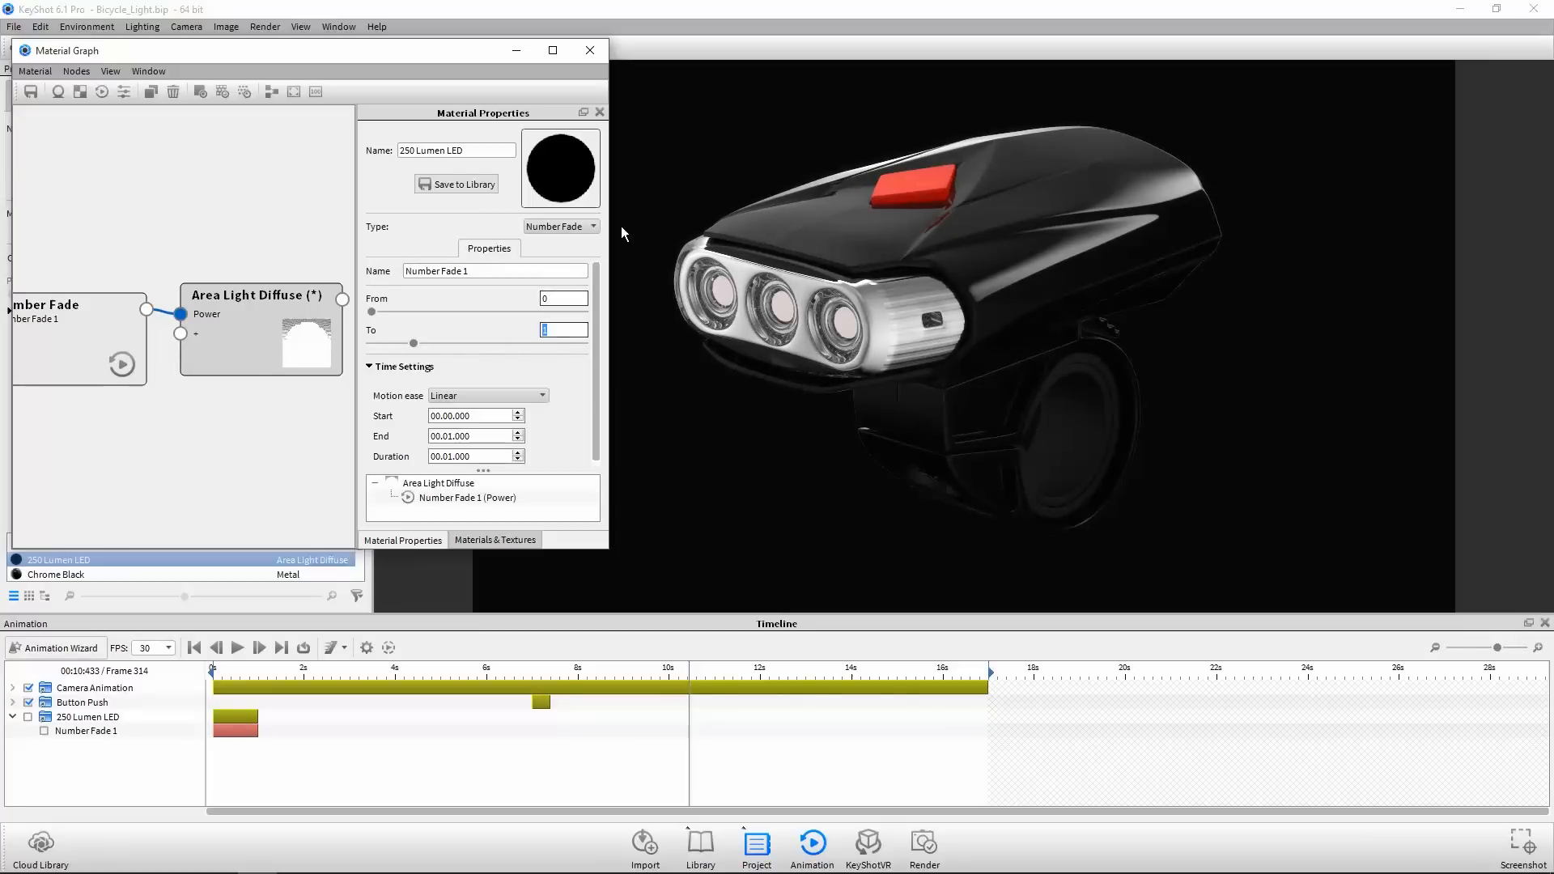
- Set the Number Fade to 250 over 0.5 s, starting near 7.2 s
type("250")
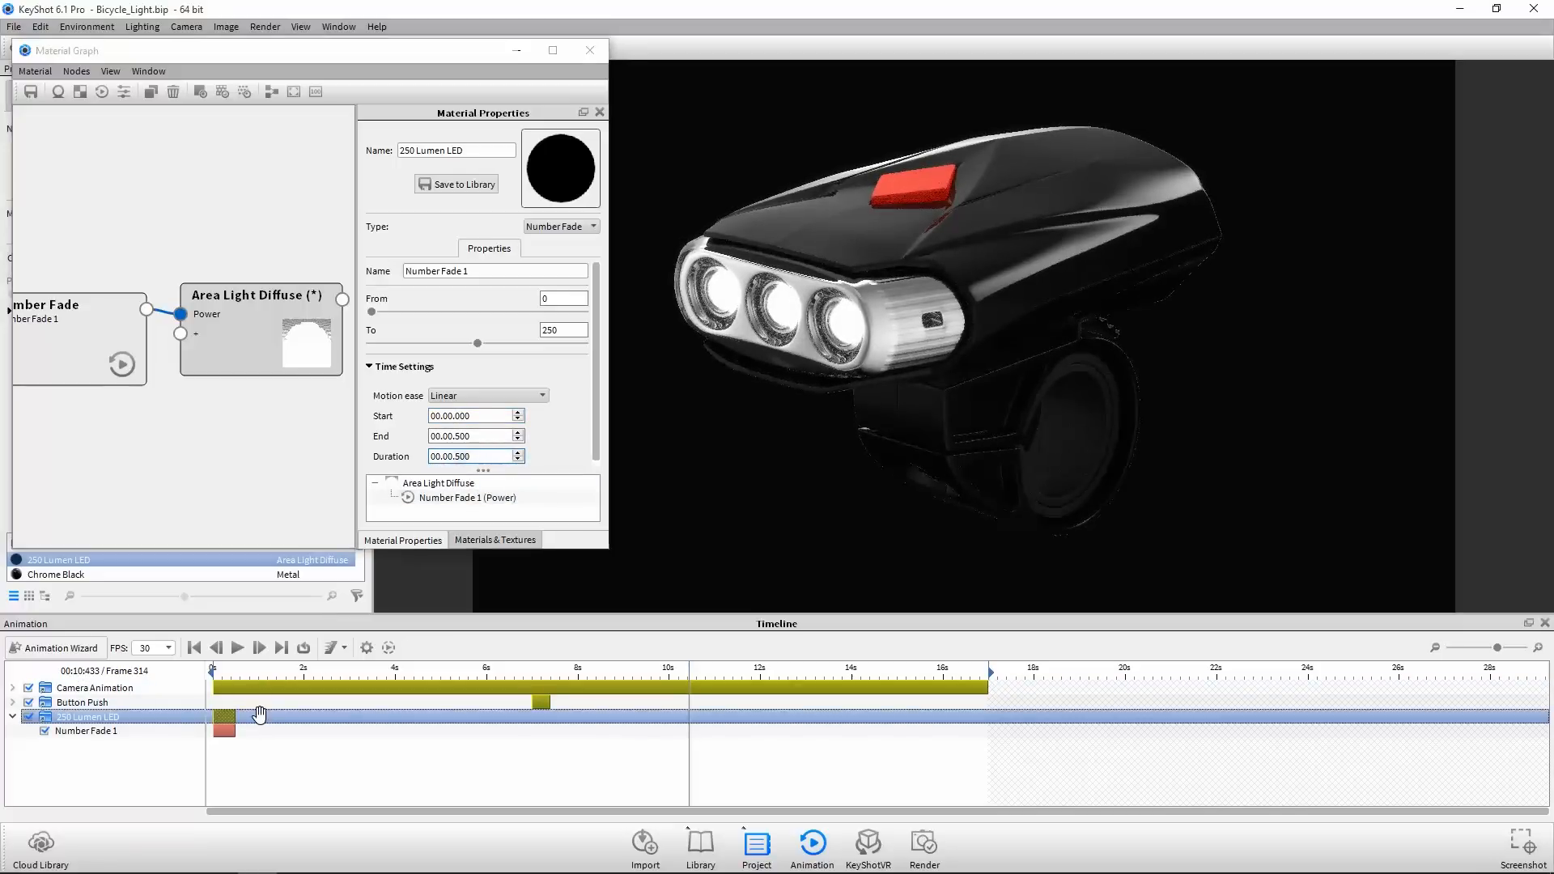
left_click_drag(224, 702, 542, 702)
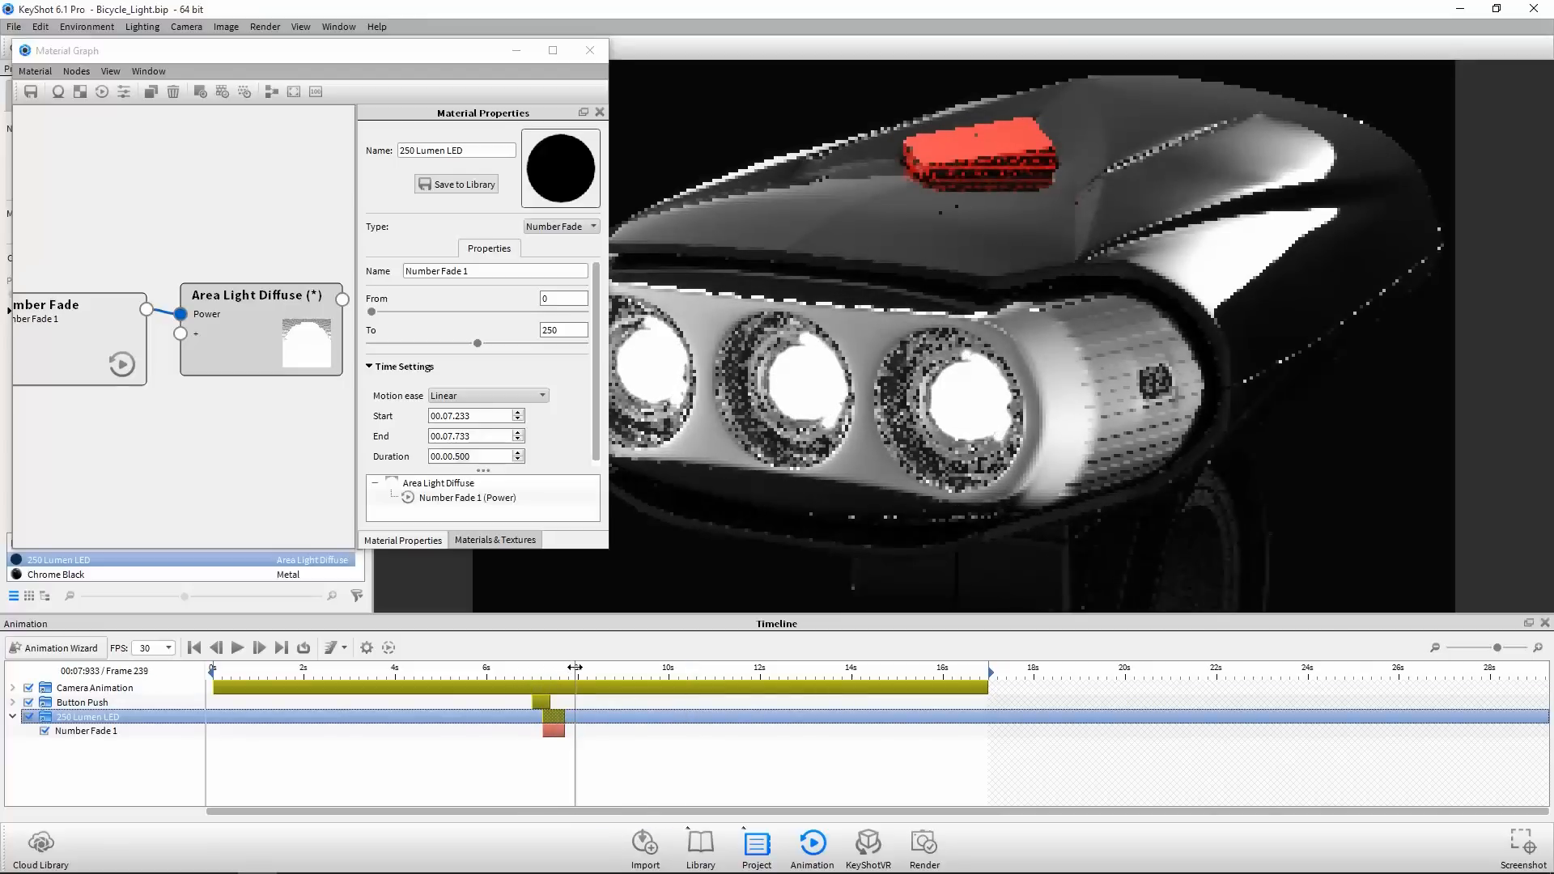
left_click_drag(575, 667, 513, 667)
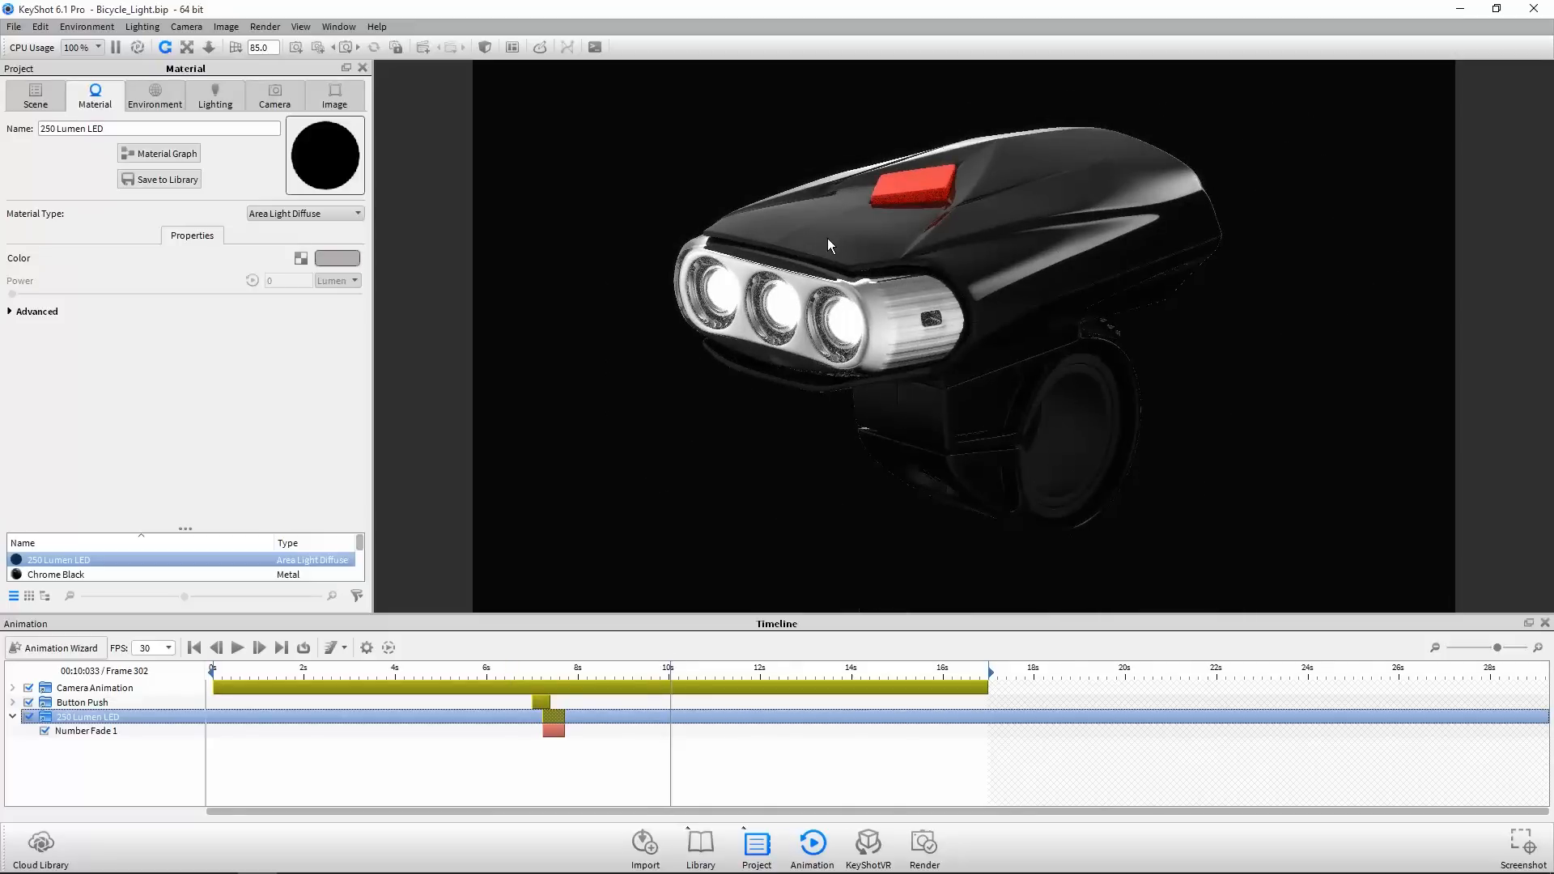
- Add a Color Fade animation to the Hard Rough Plastic Black diffuse texture
left_click_drag(829, 246, 952, 251)
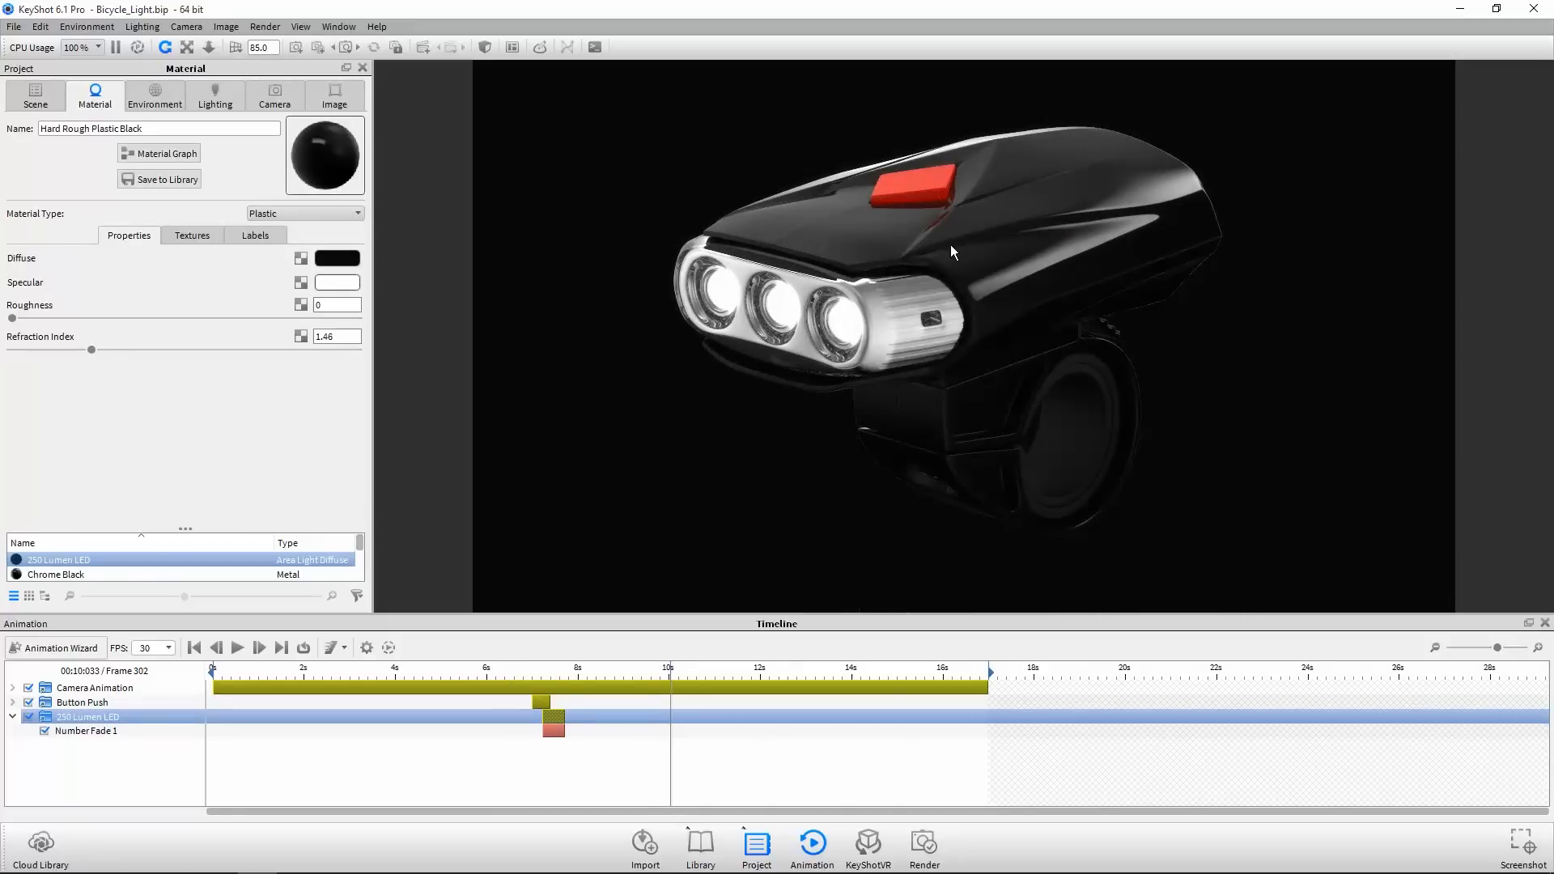
mouse_move(484, 288)
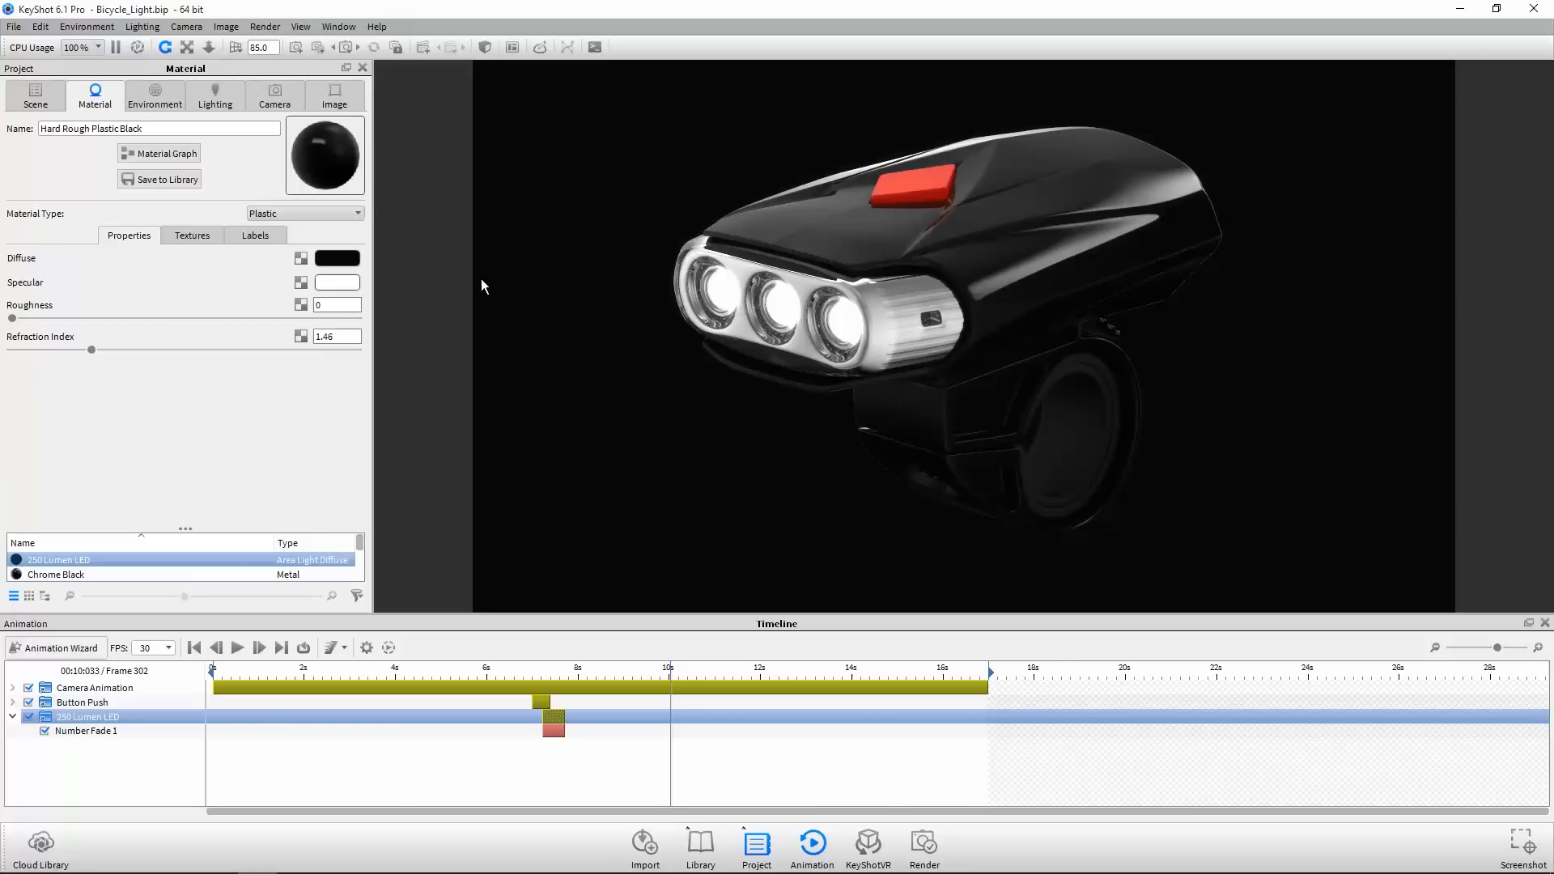
mouse_move(310, 247)
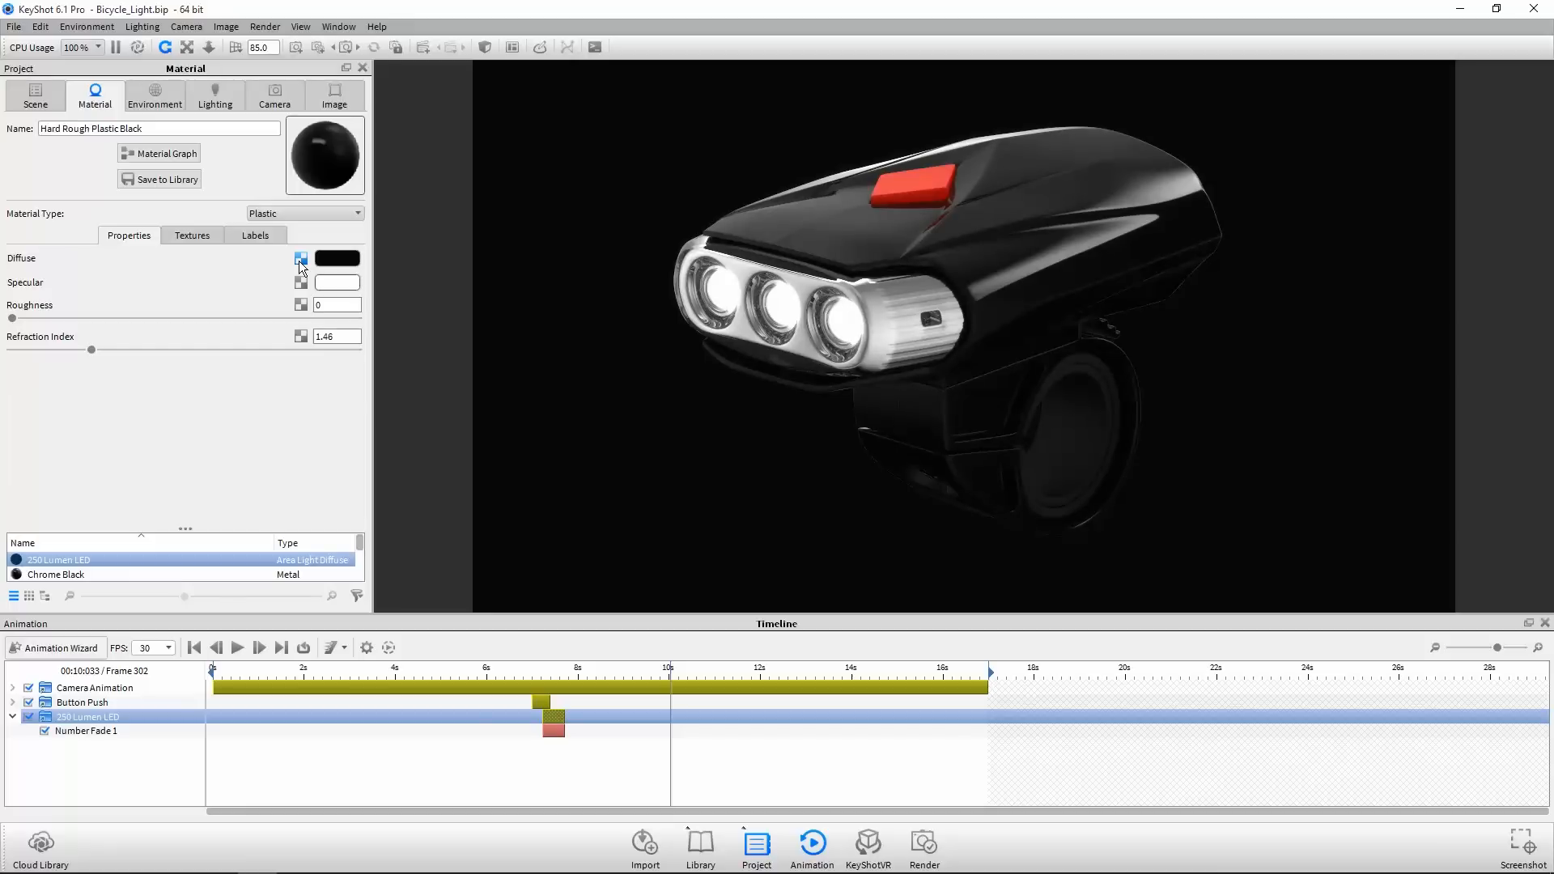
left_click(301, 259)
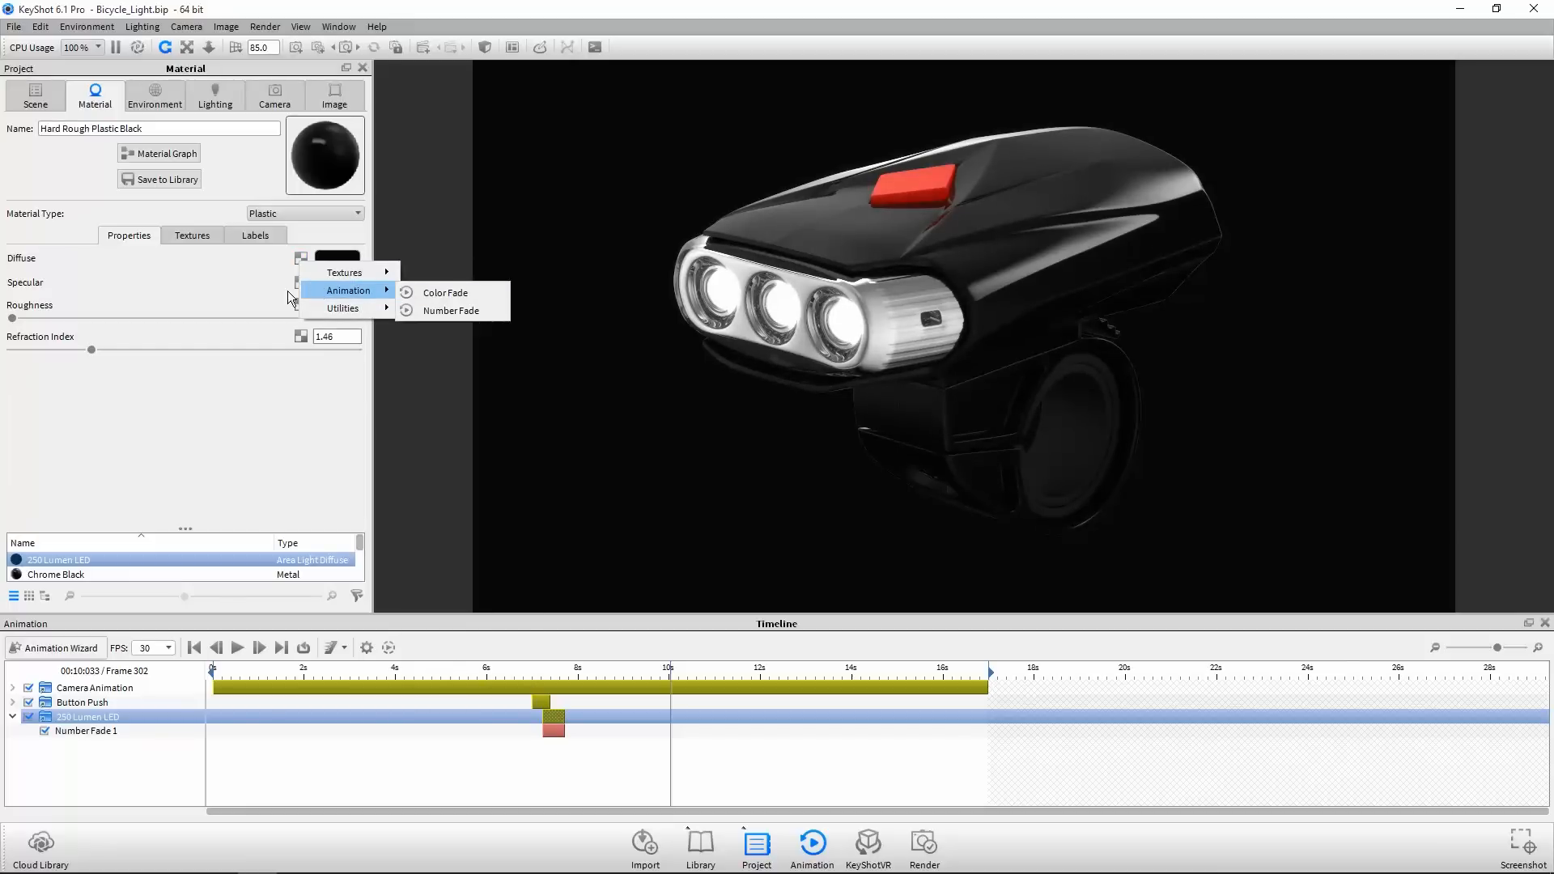
left_click(193, 235)
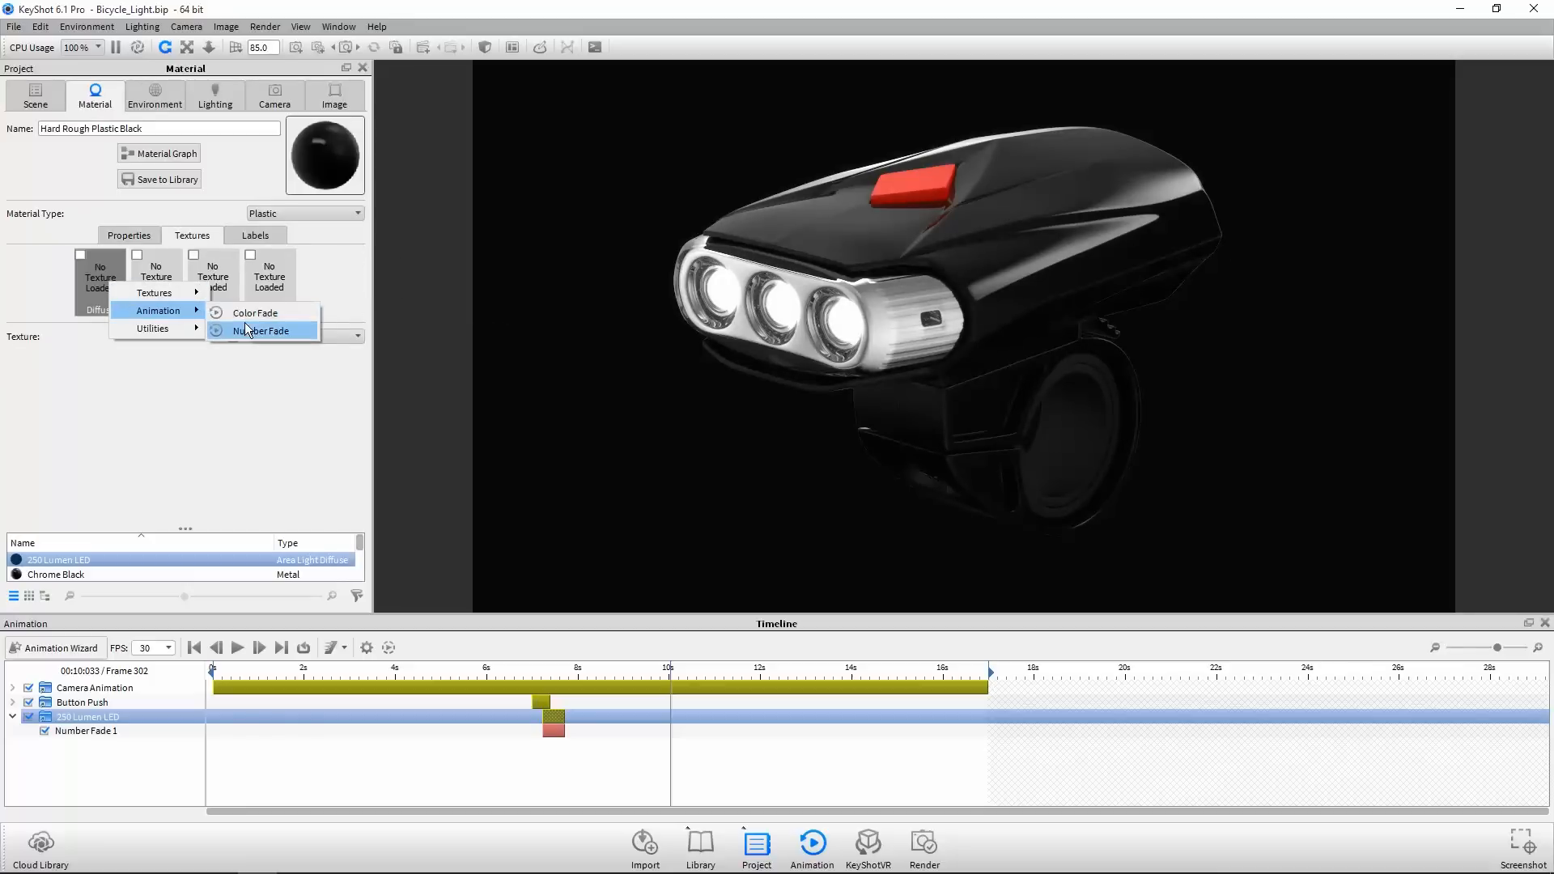
left_click(255, 313)
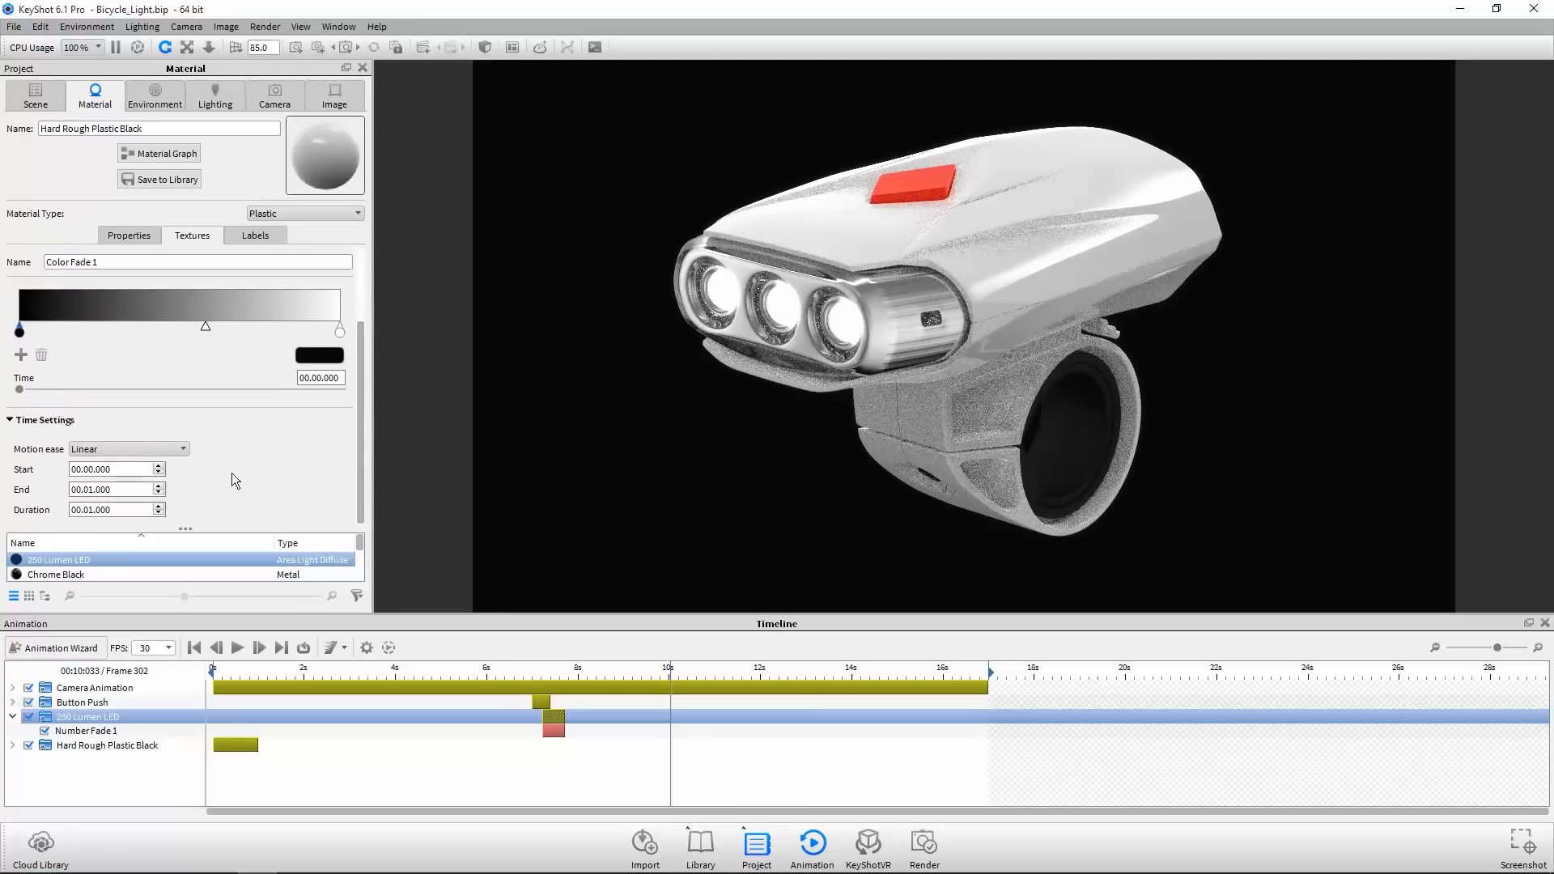
- Span the housing Color Fade from about 10 to 16 s and add colour stops
left_click(110, 468)
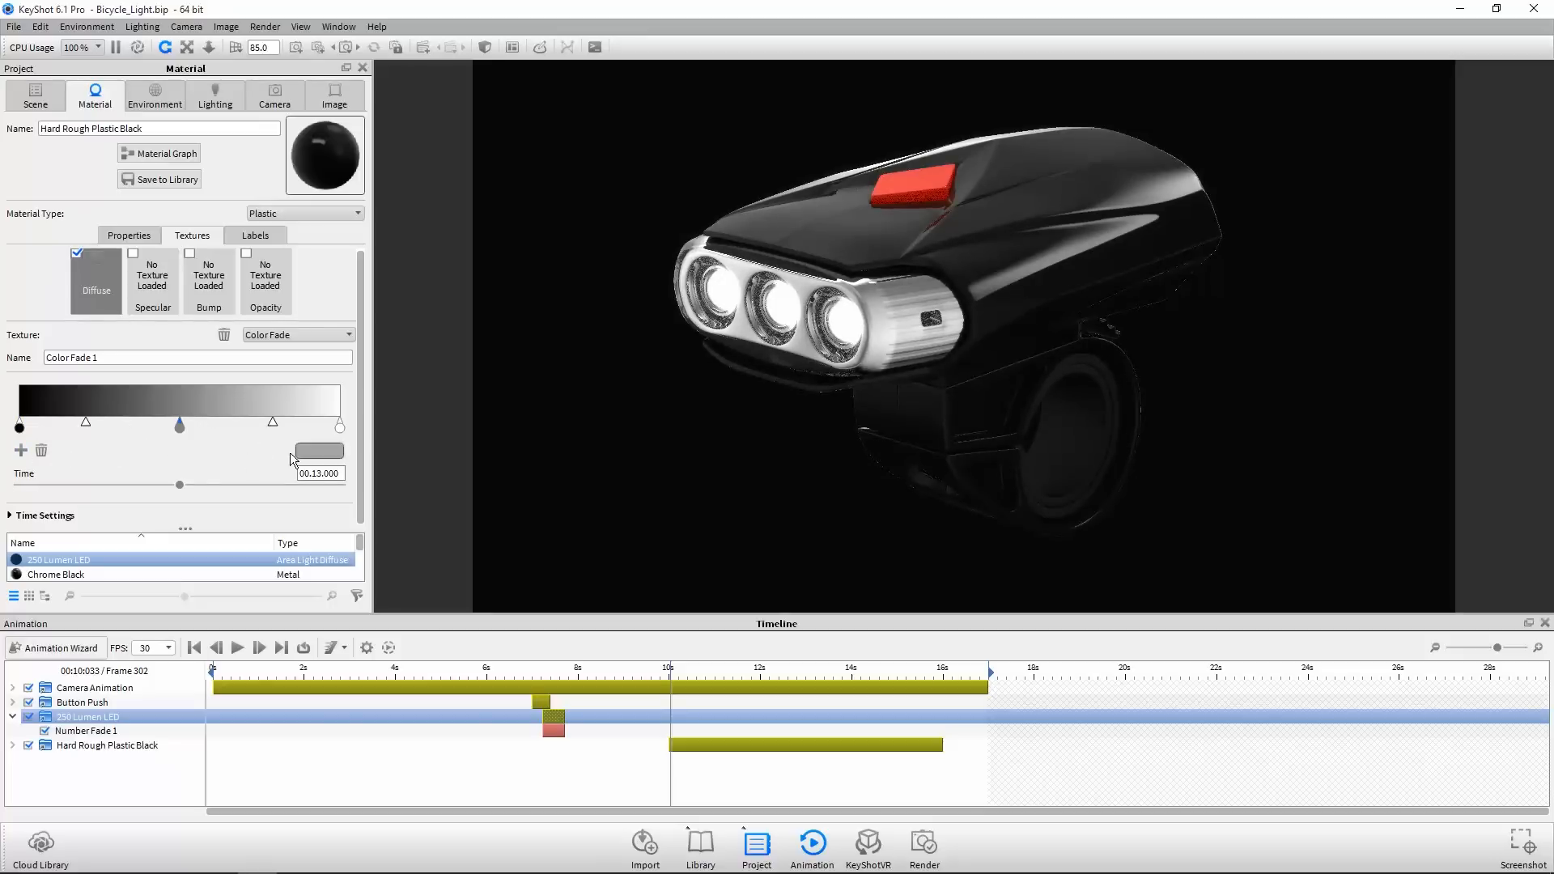
left_click(319, 451)
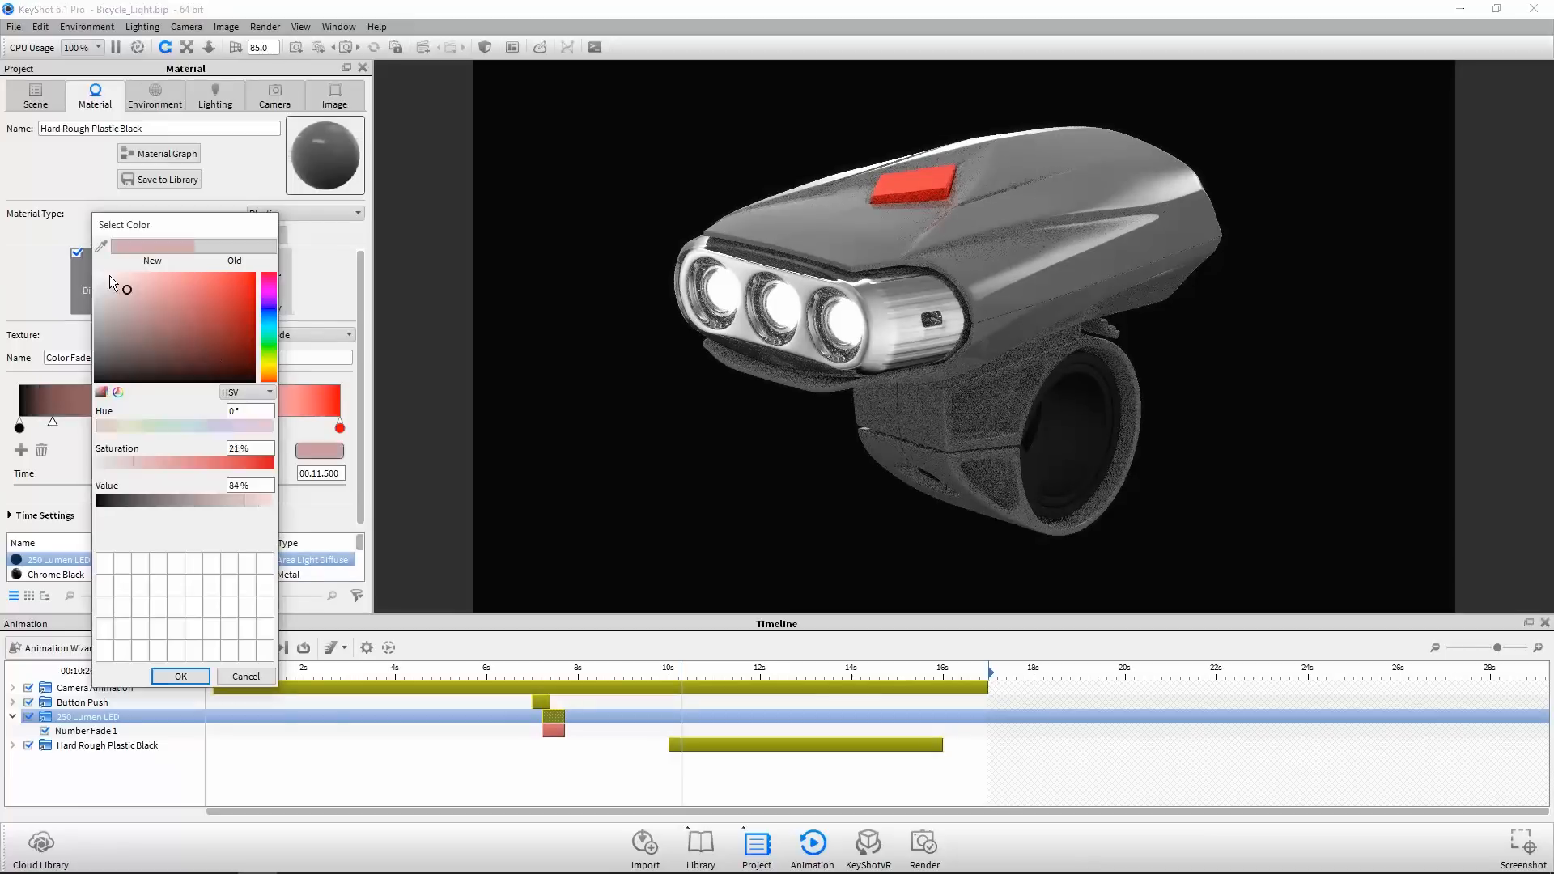
- Set the gradient stops to black, white and red, sliding them for sharp transitions
left_click(180, 676)
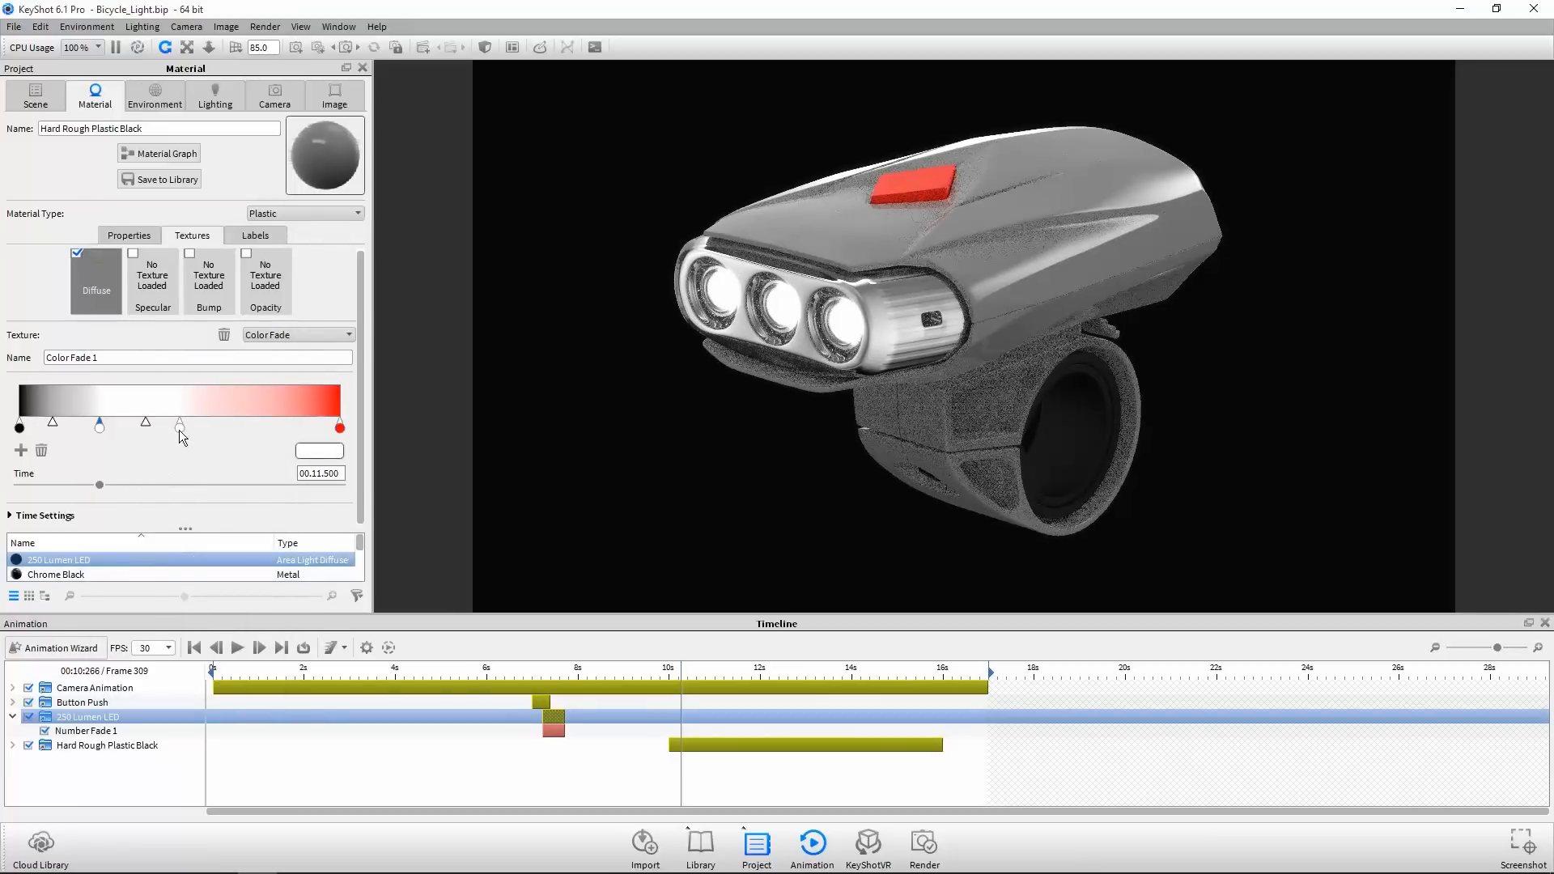
left_click_drag(180, 424, 109, 424)
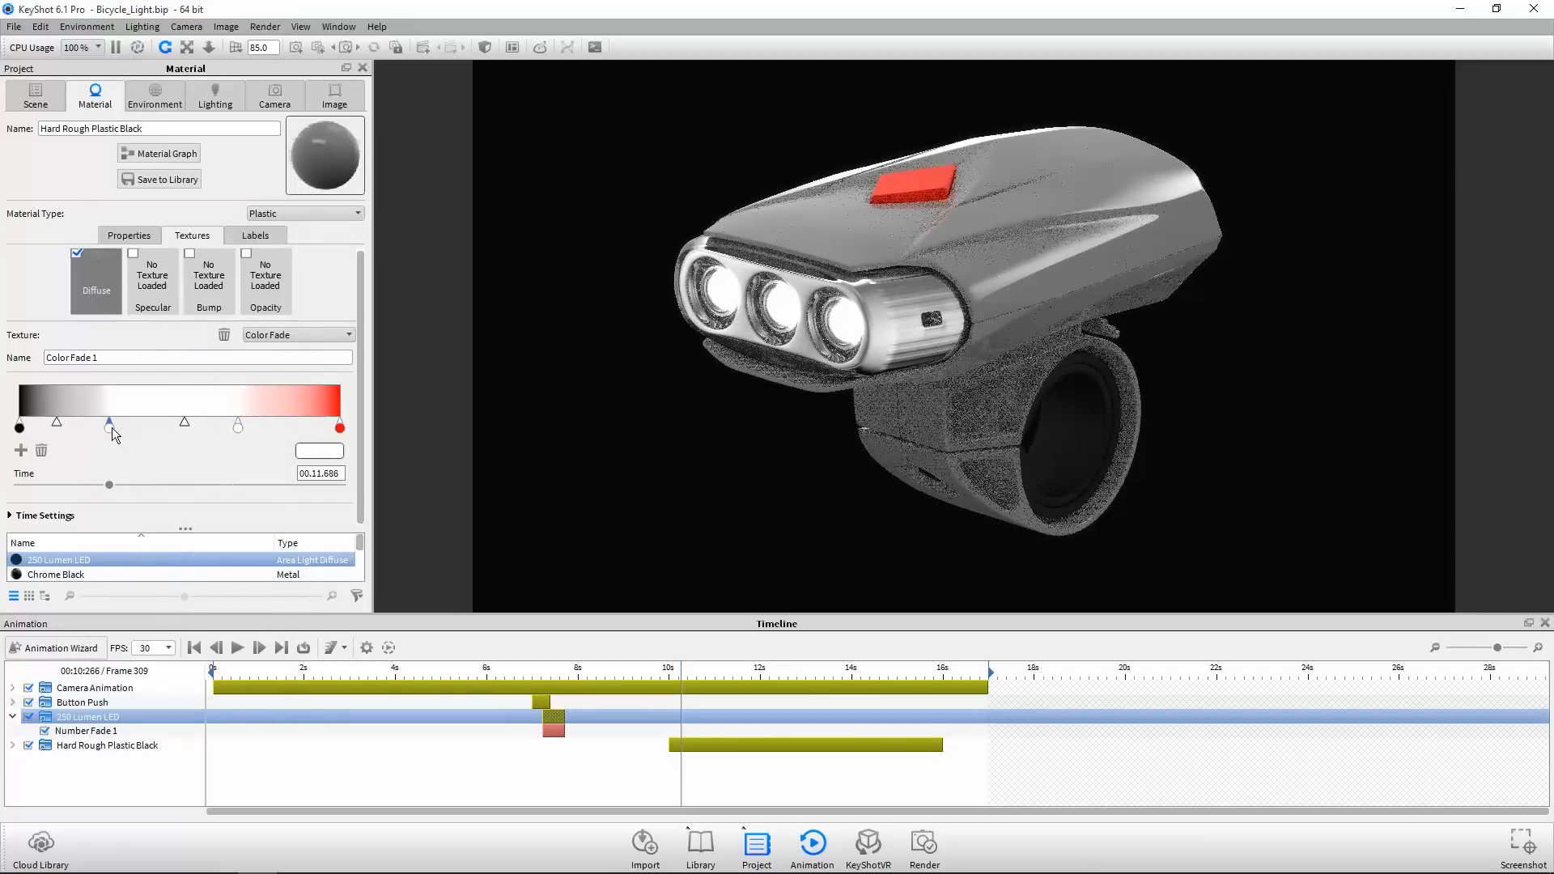
left_click_drag(109, 423, 107, 427)
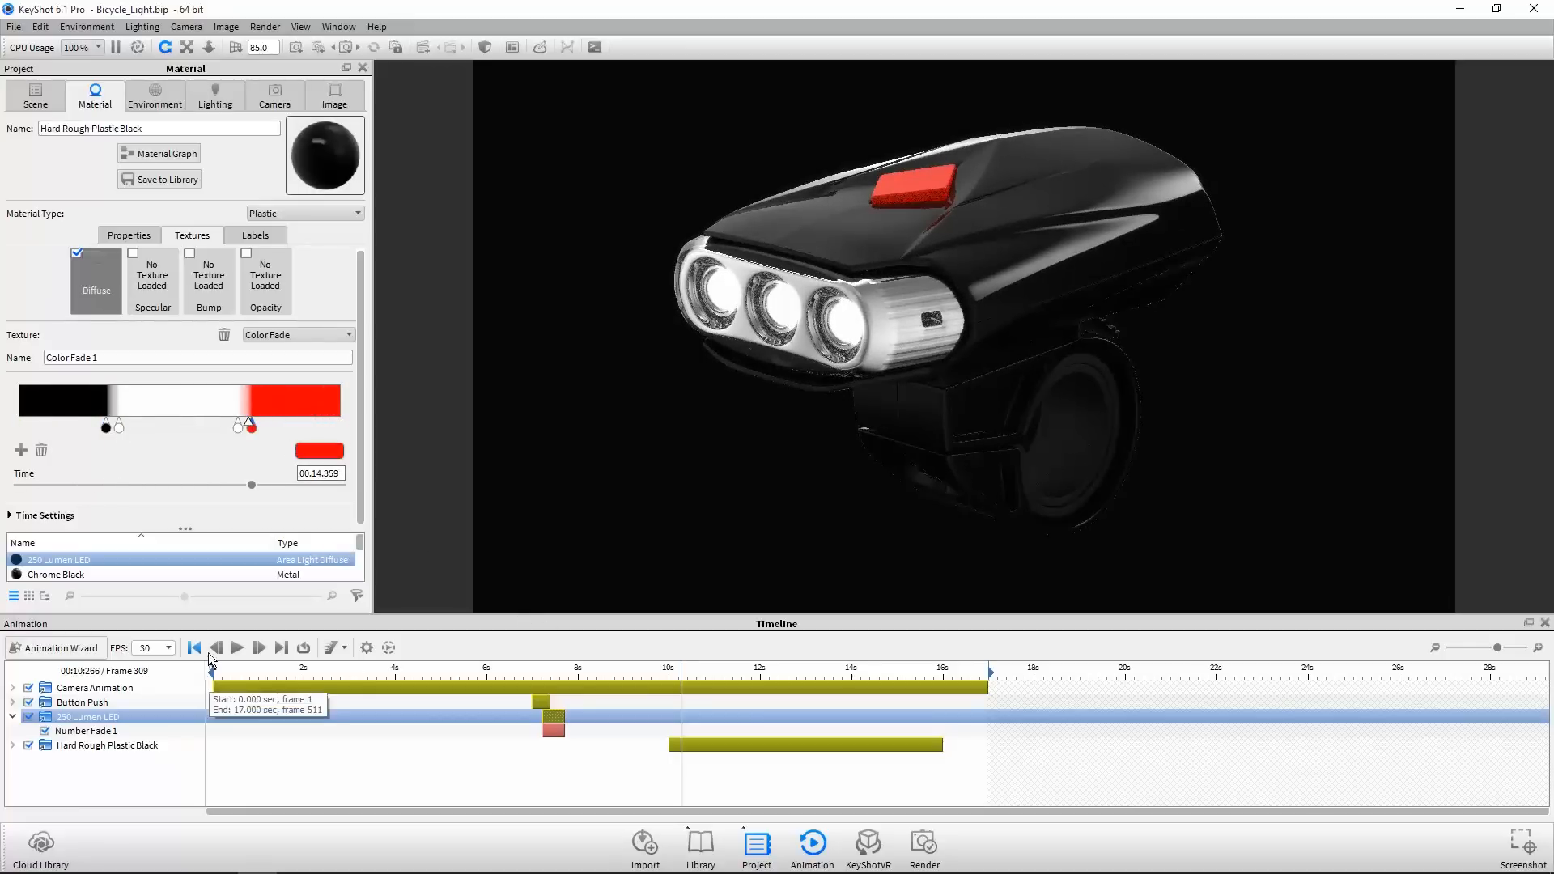
- Rewind the timeline to the start and play the animation
left_click(237, 648)
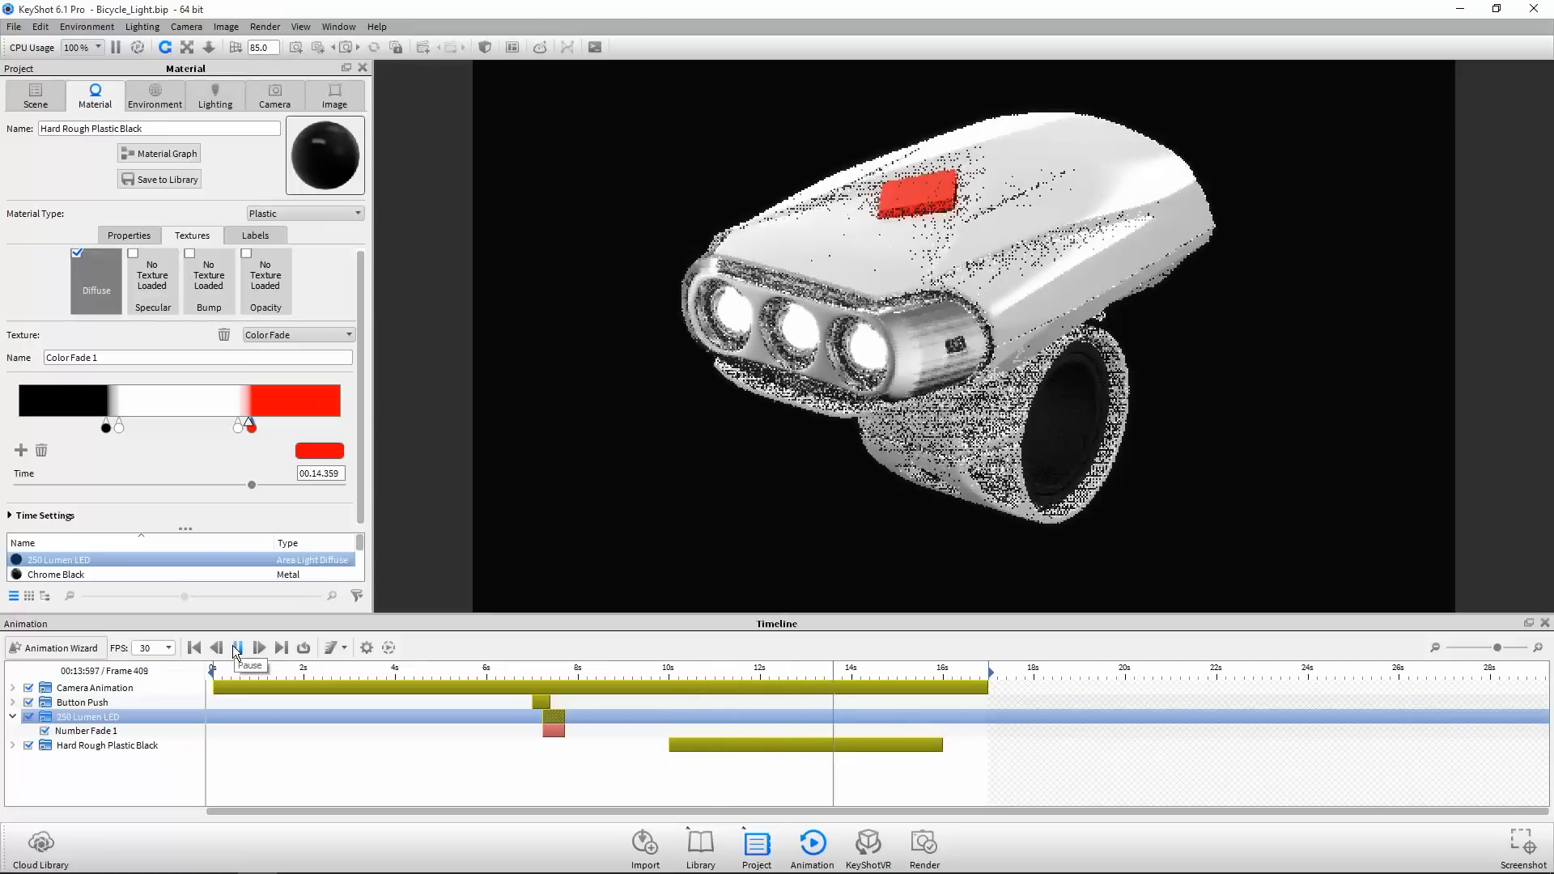
left_click(258, 647)
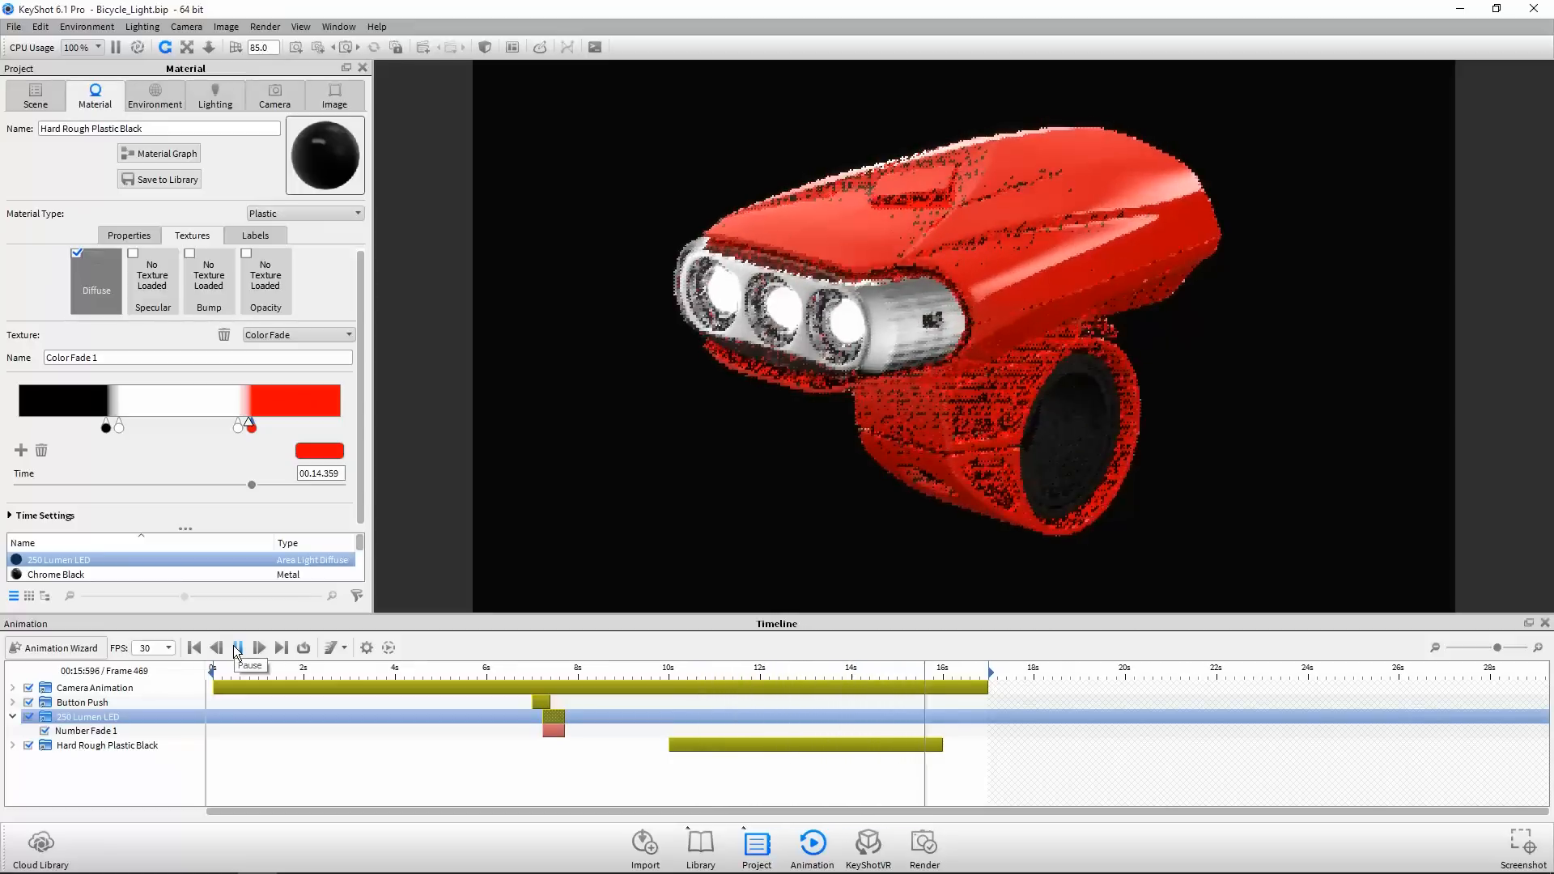